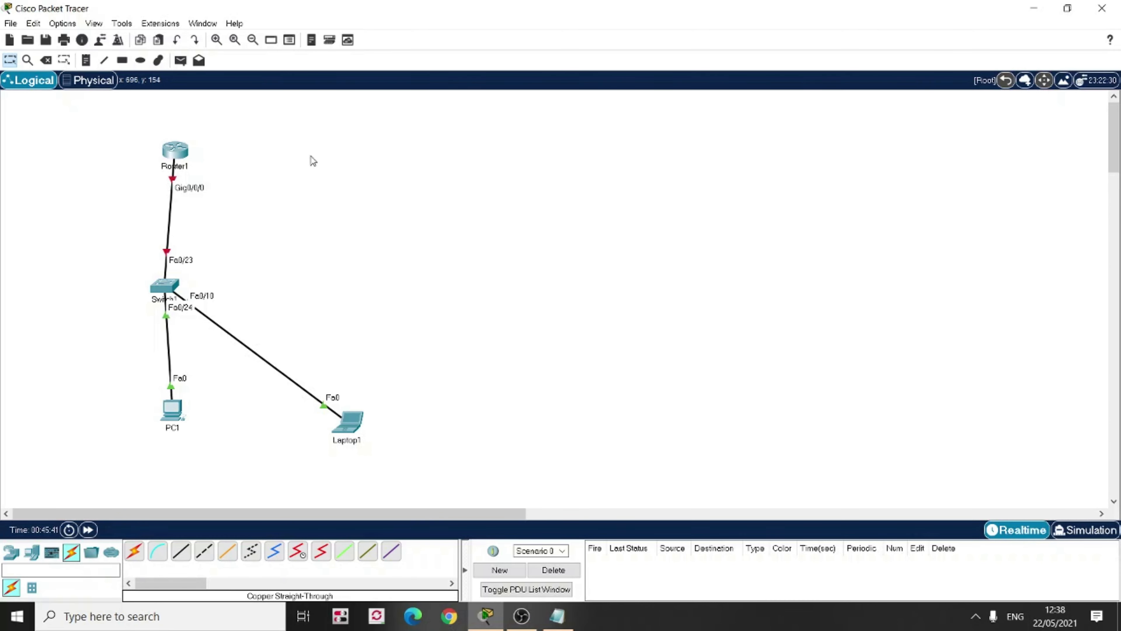
mouse_move(463, 419)
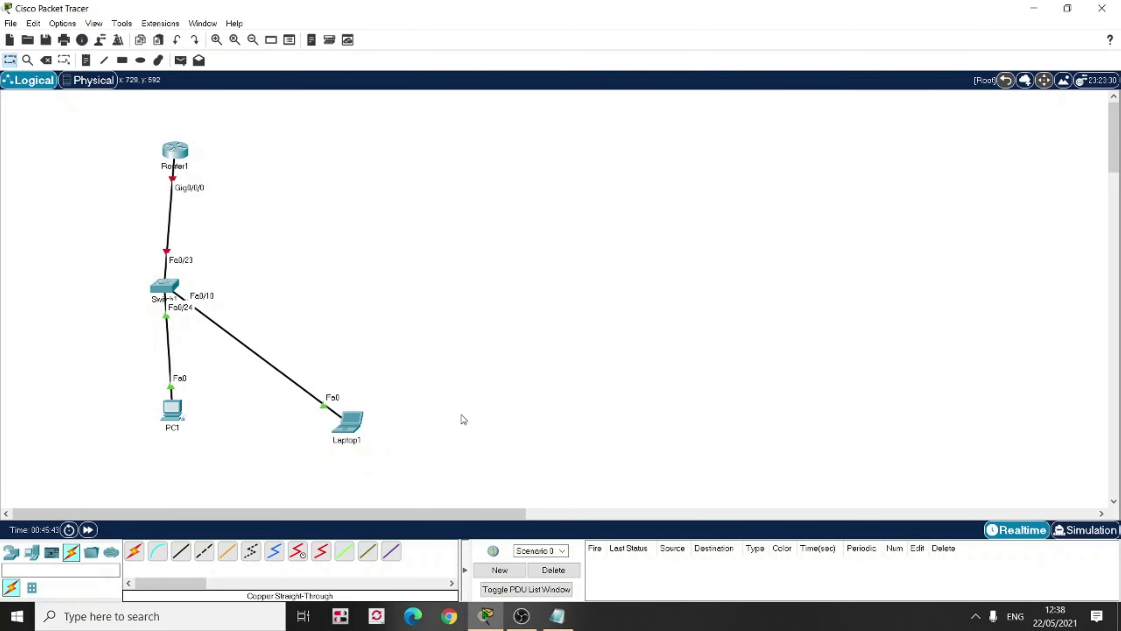
mouse_move(140, 144)
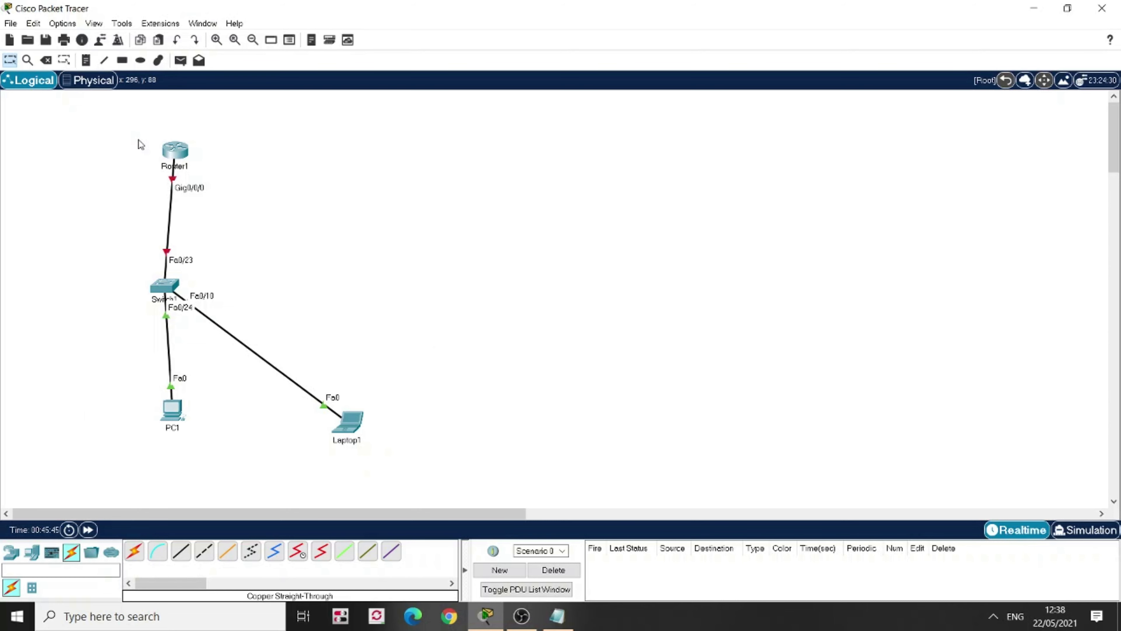
mouse_move(178, 220)
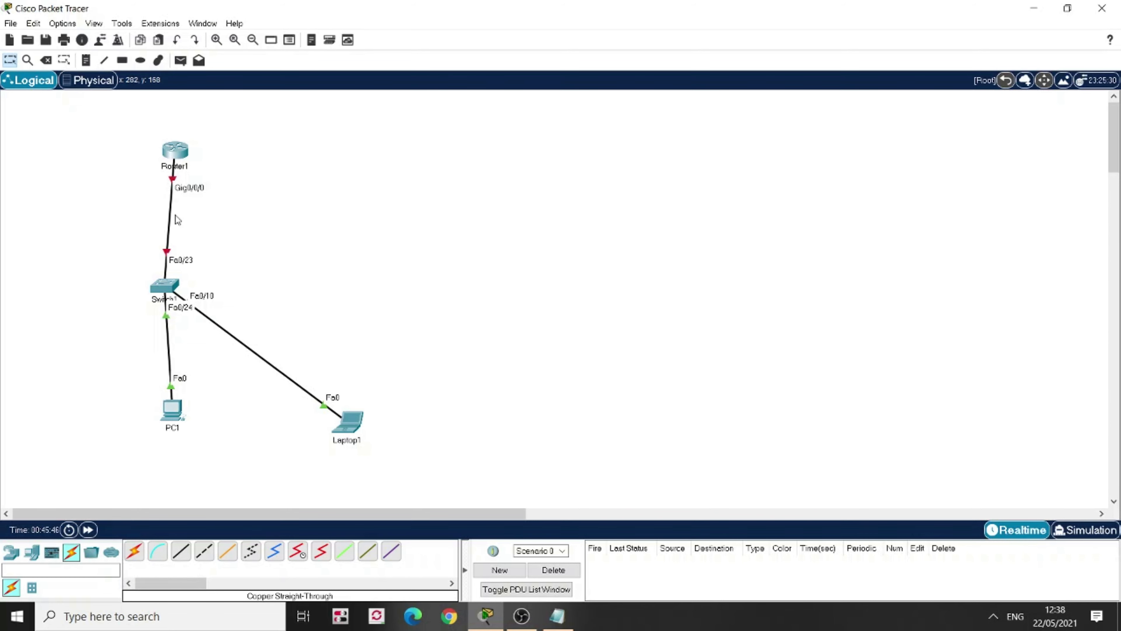
mouse_move(170, 460)
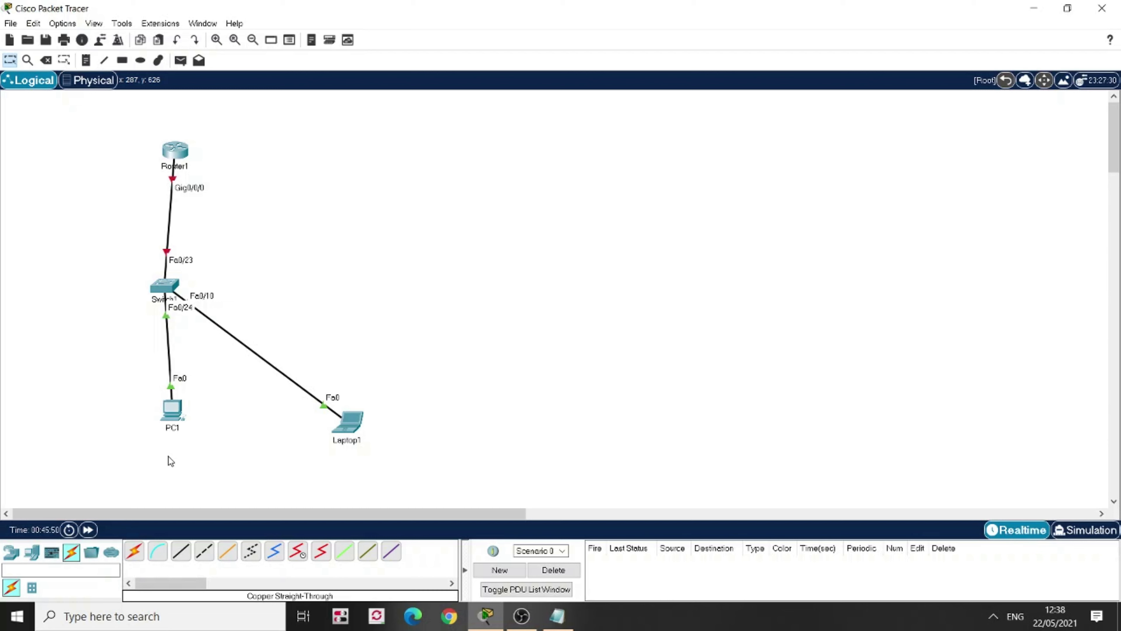
mouse_move(406, 526)
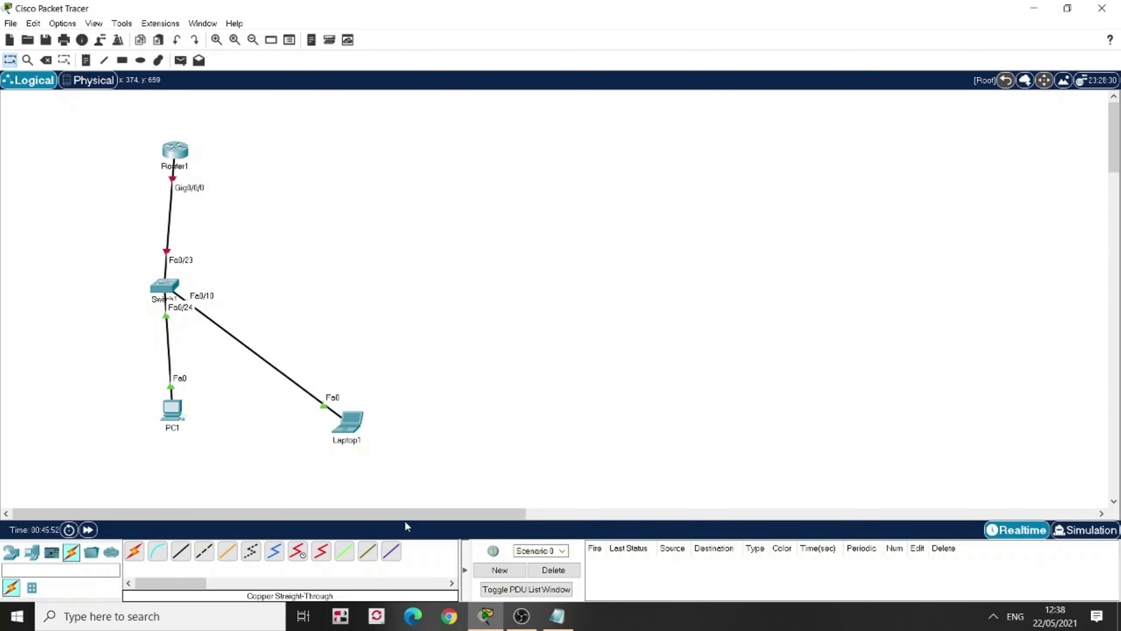
mouse_move(408, 512)
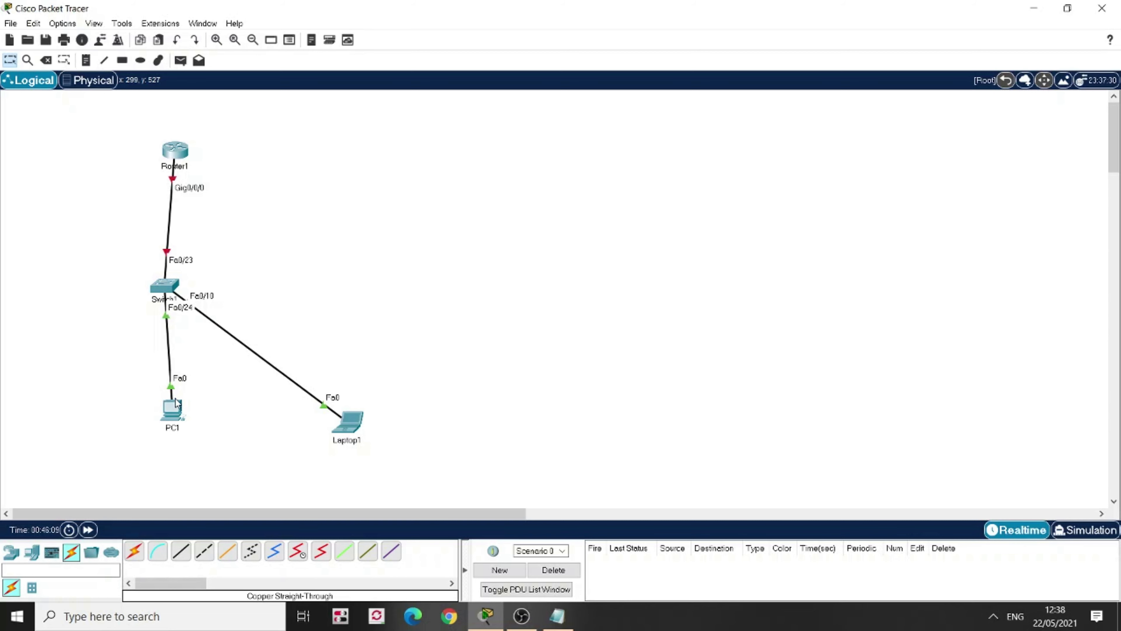
mouse_move(172, 415)
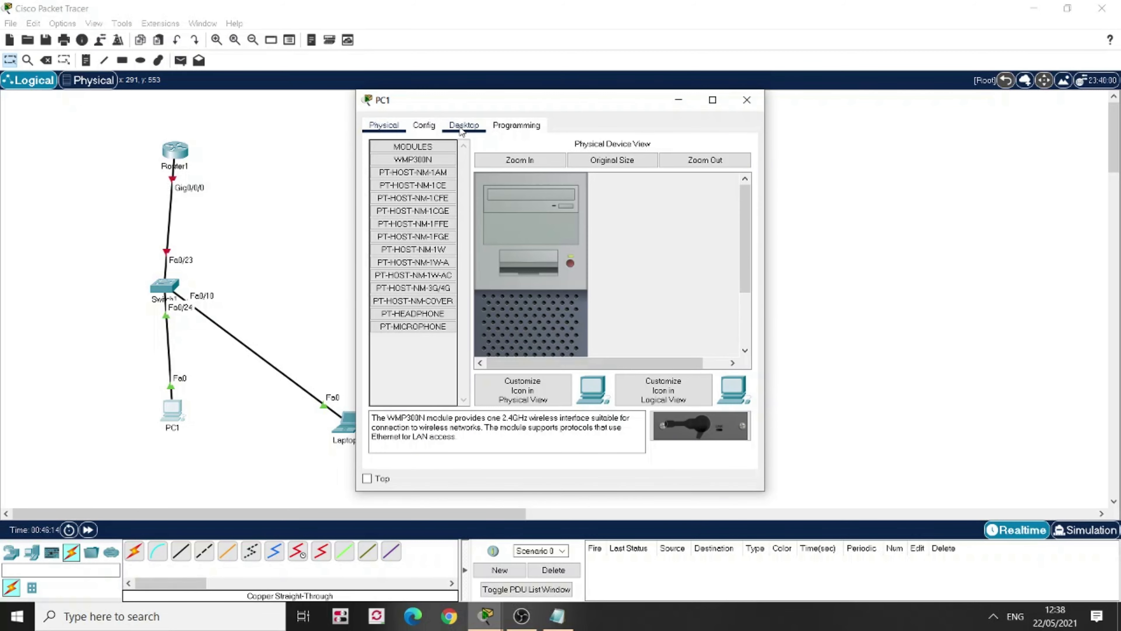
mouse_move(459, 127)
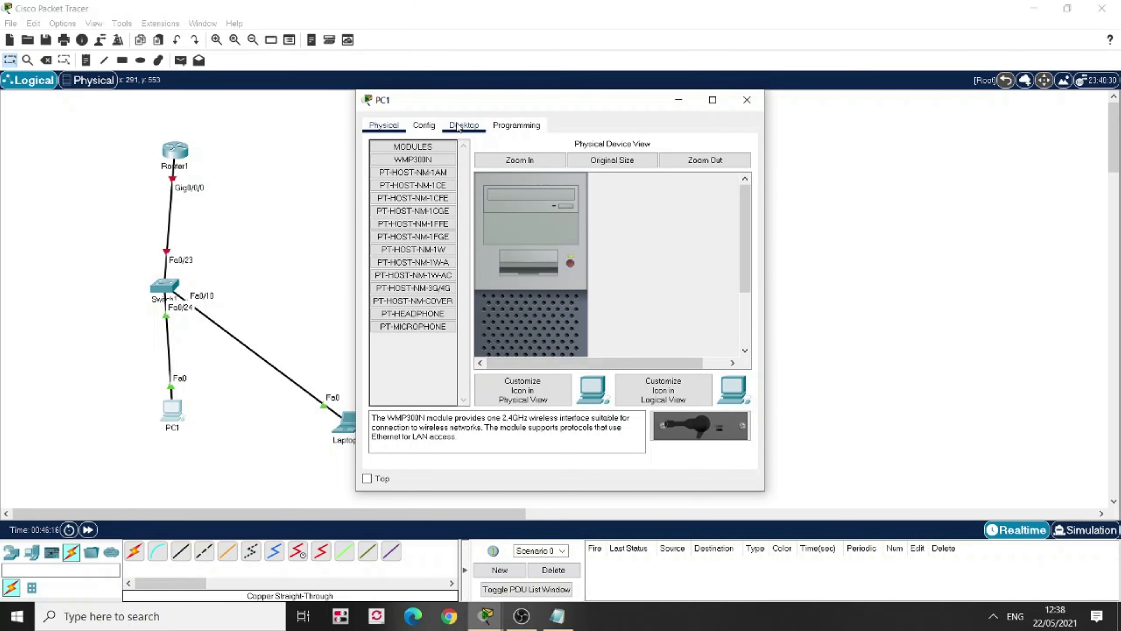
Bring up PC1's IP Configuration panel from its Desktop applications
left_click(463, 124)
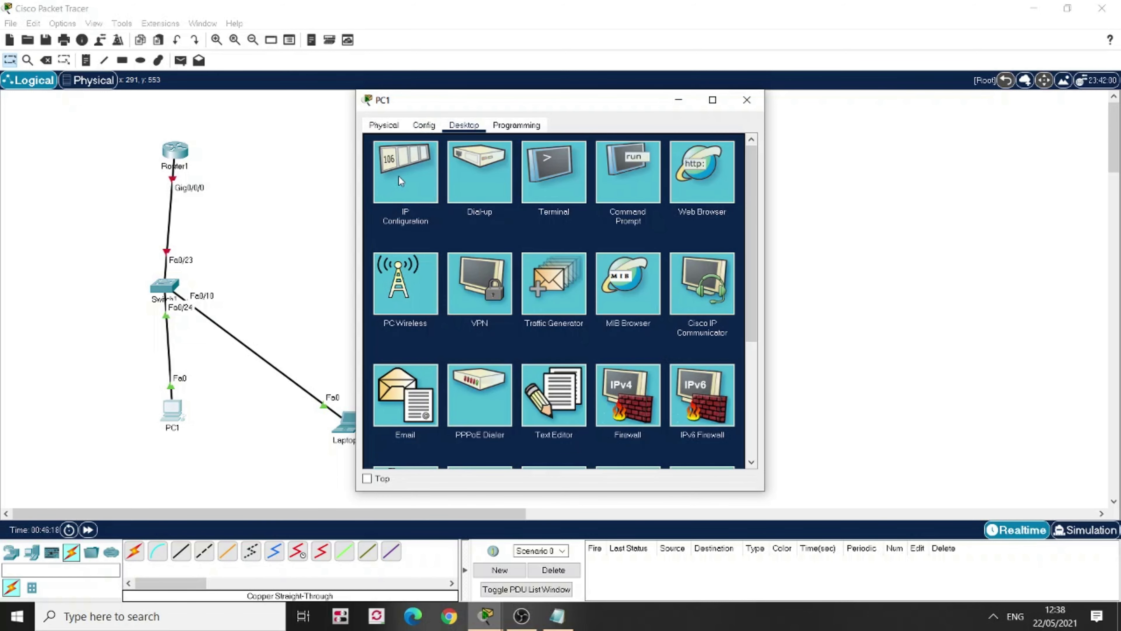
left_click(405, 170)
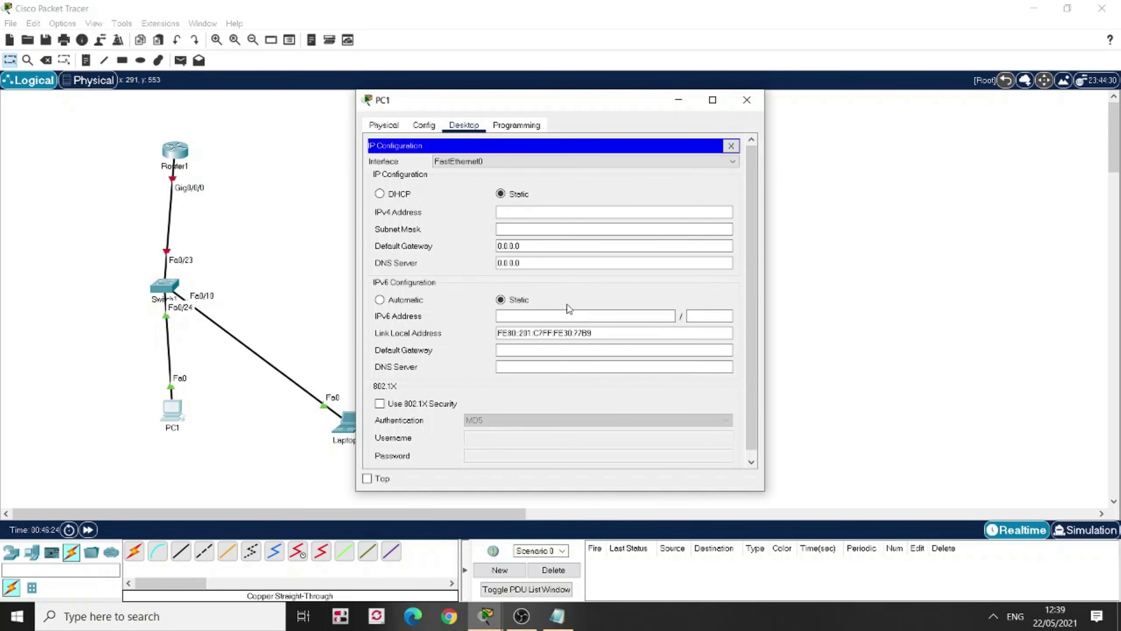
mouse_move(472, 295)
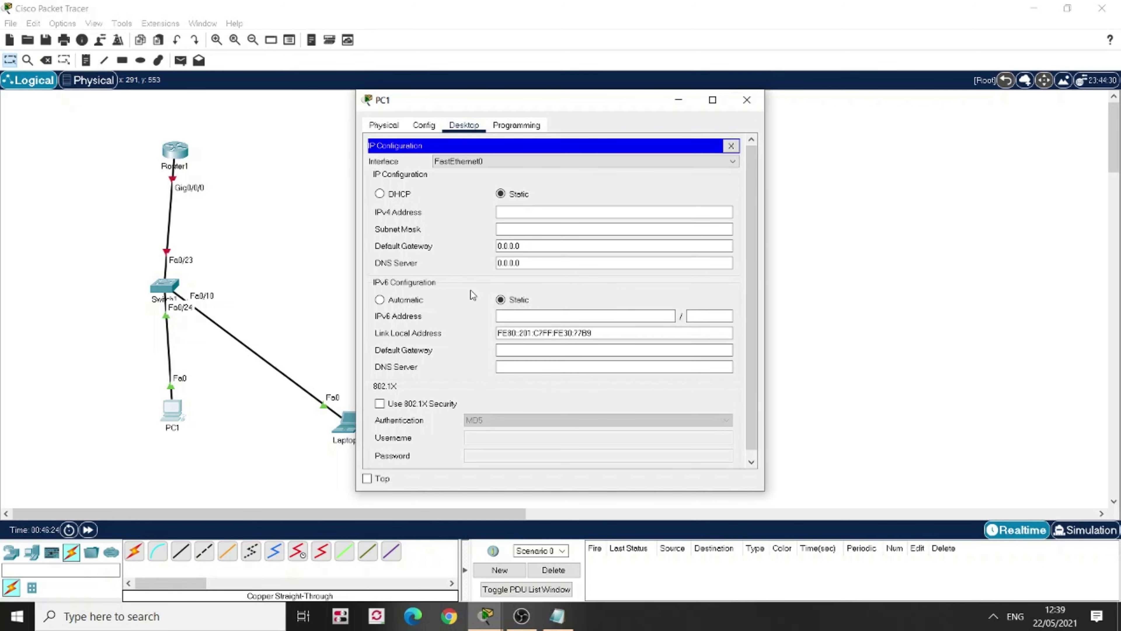
Give PC1 the static IPv6 address 2001:ACAD:15:1::10 with prefix length 64
left_click(584, 315)
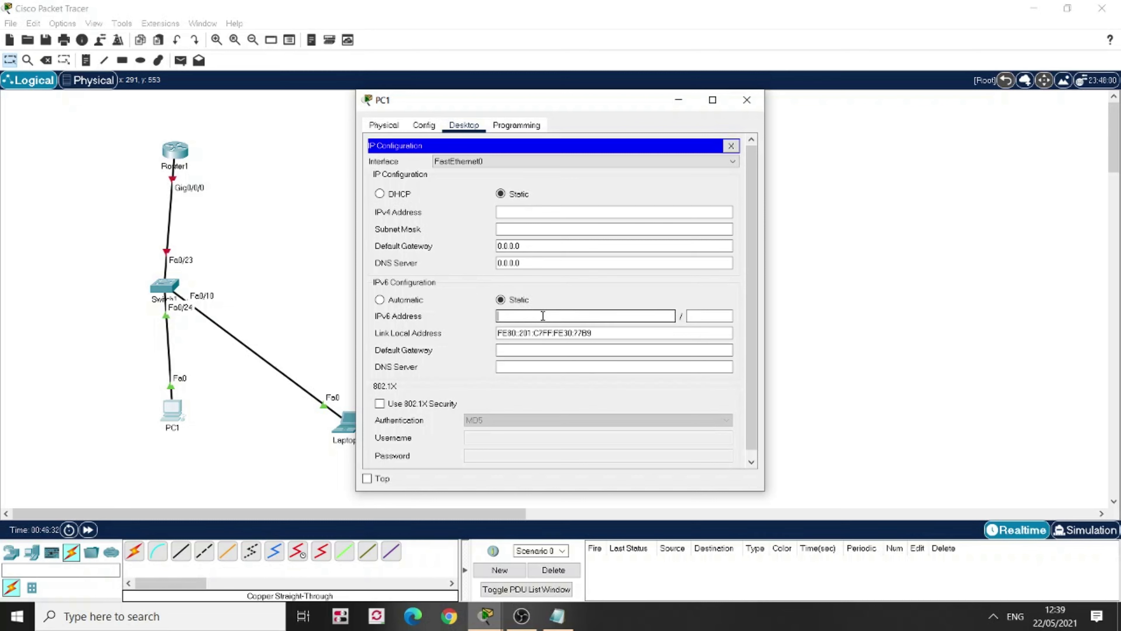
type("20010")
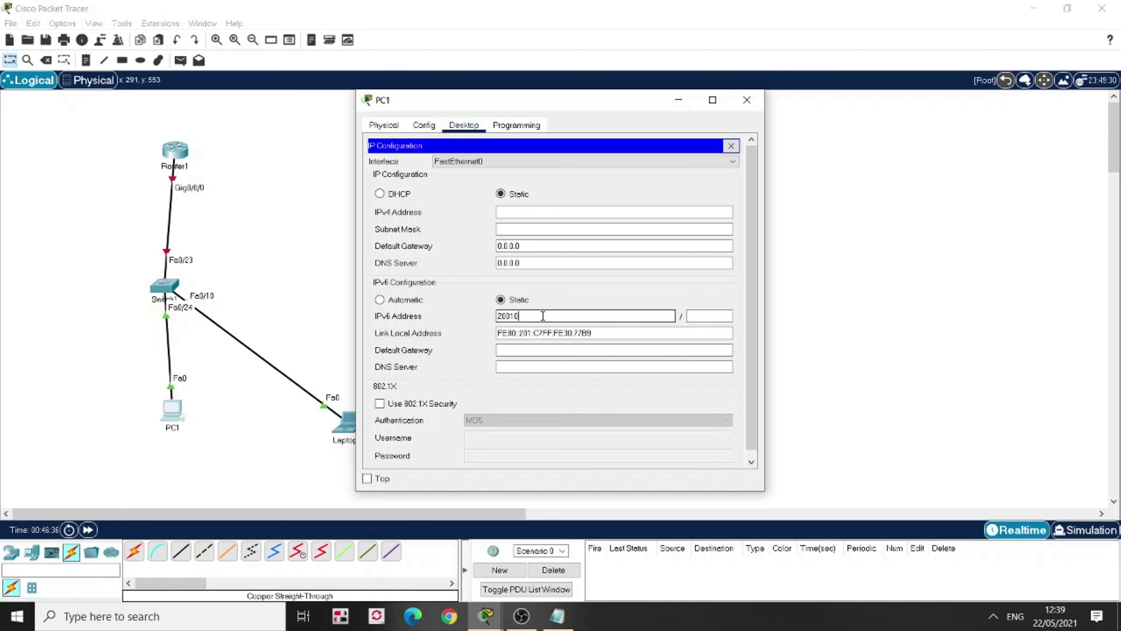
type("ACAD")
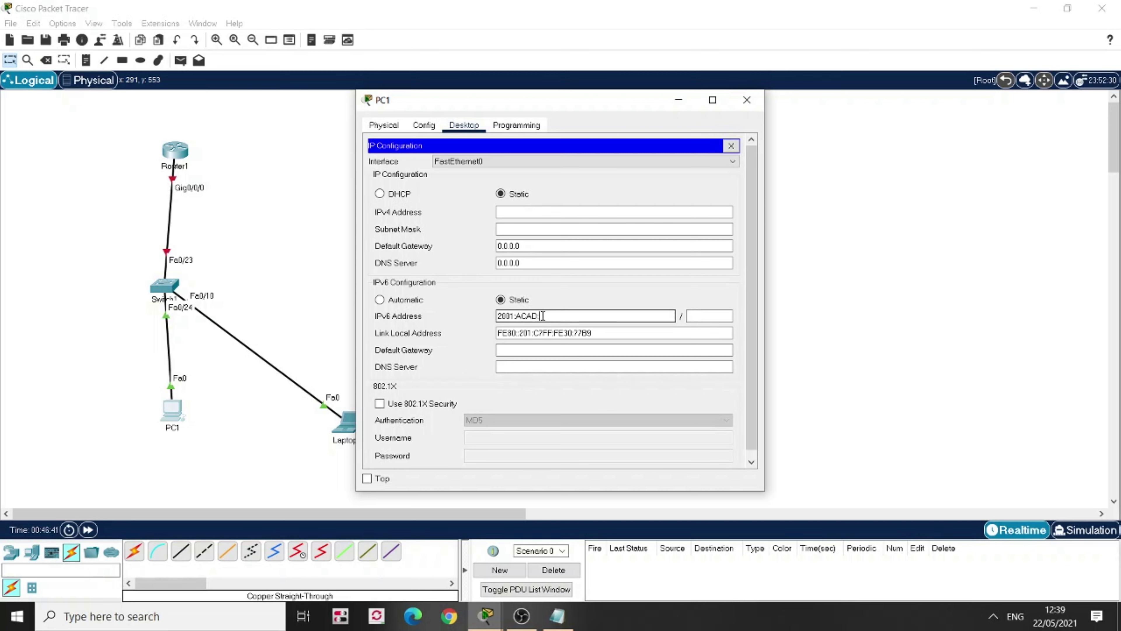
type("15")
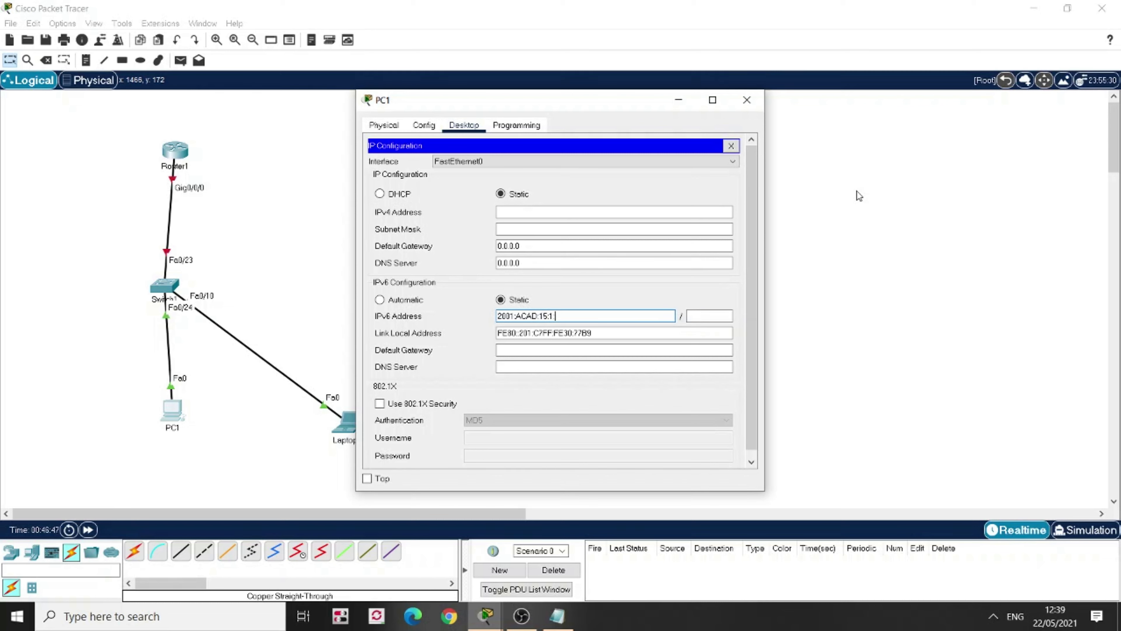
type(":10")
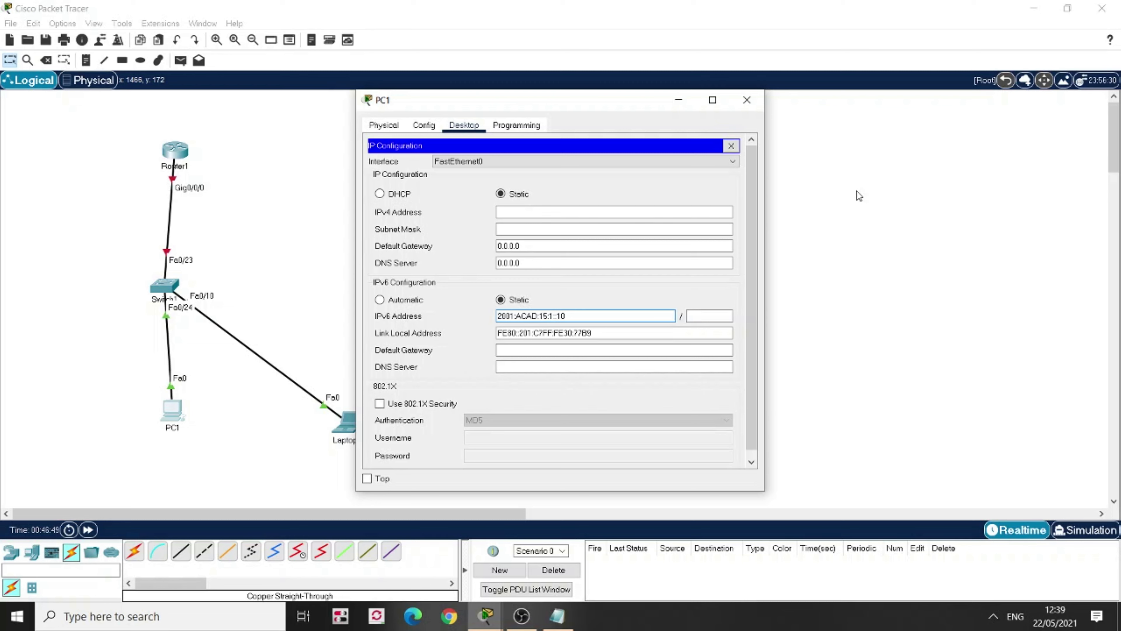
left_click(708, 316)
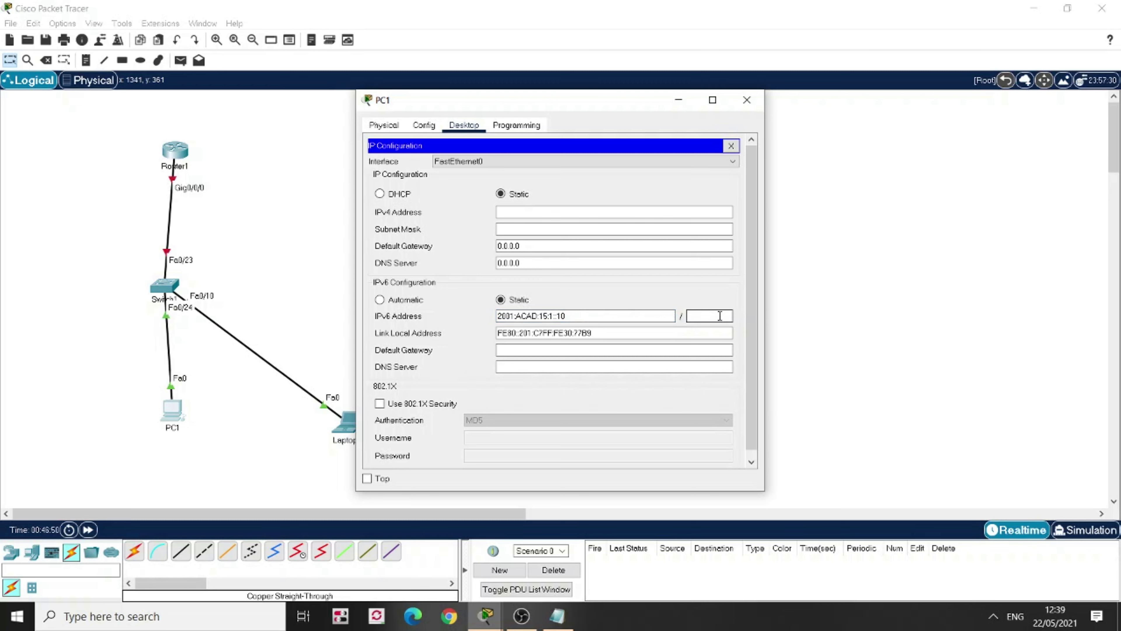
type("64")
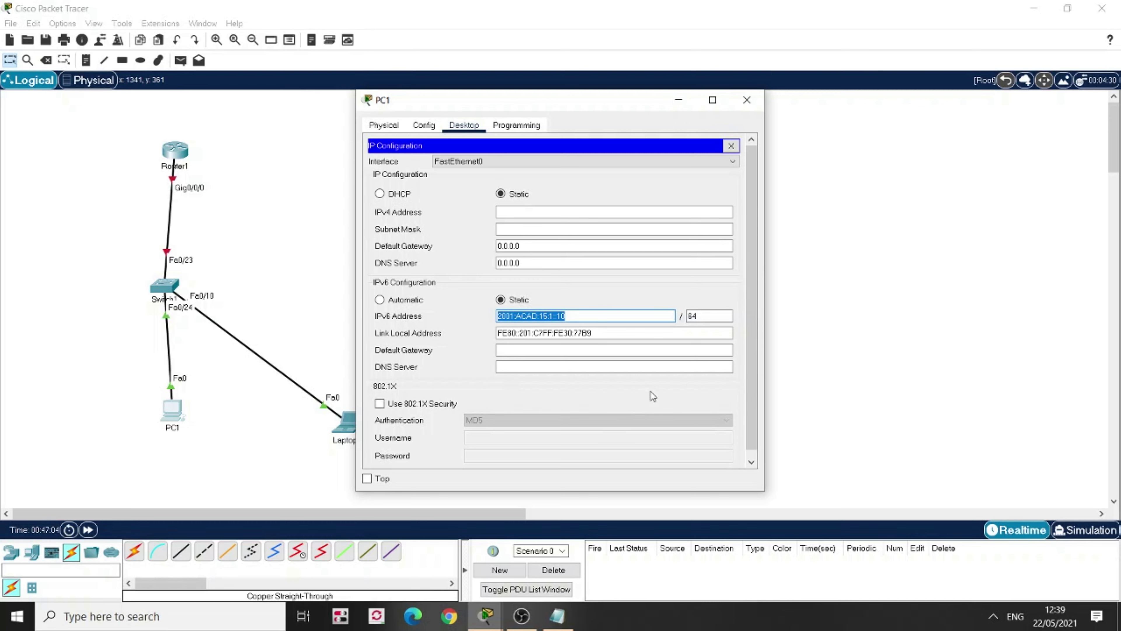
Set PC1's IPv6 gateway 2001:ACAD:15:1::1 and link-local FE80::1, then close IP Configuration
type("2001:ACAD:15:1::10")
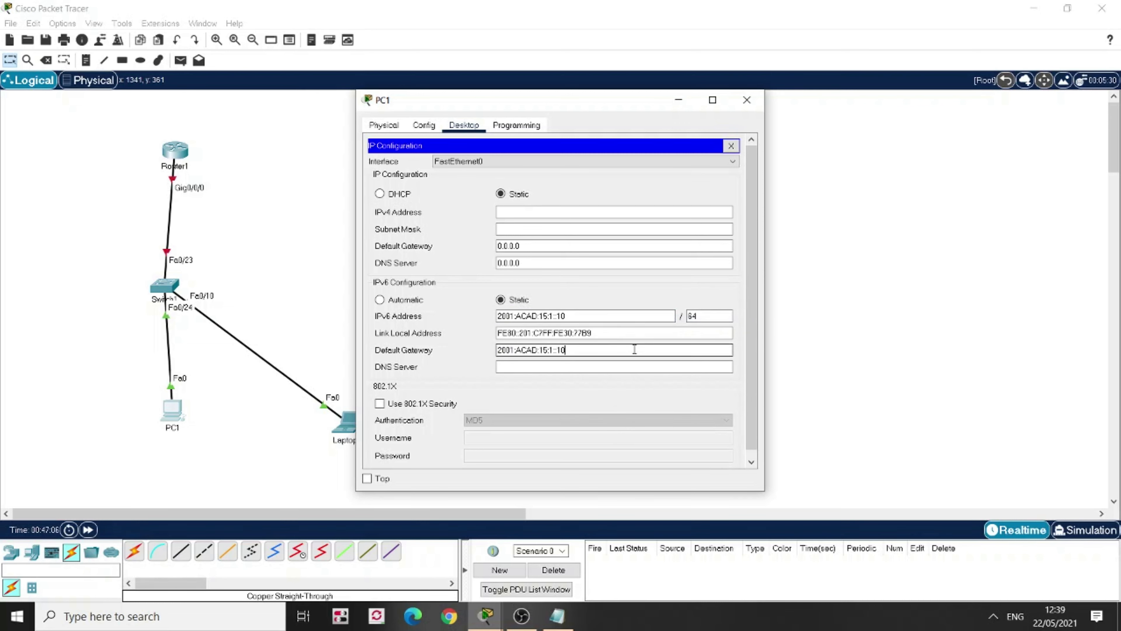
key("Backspace")
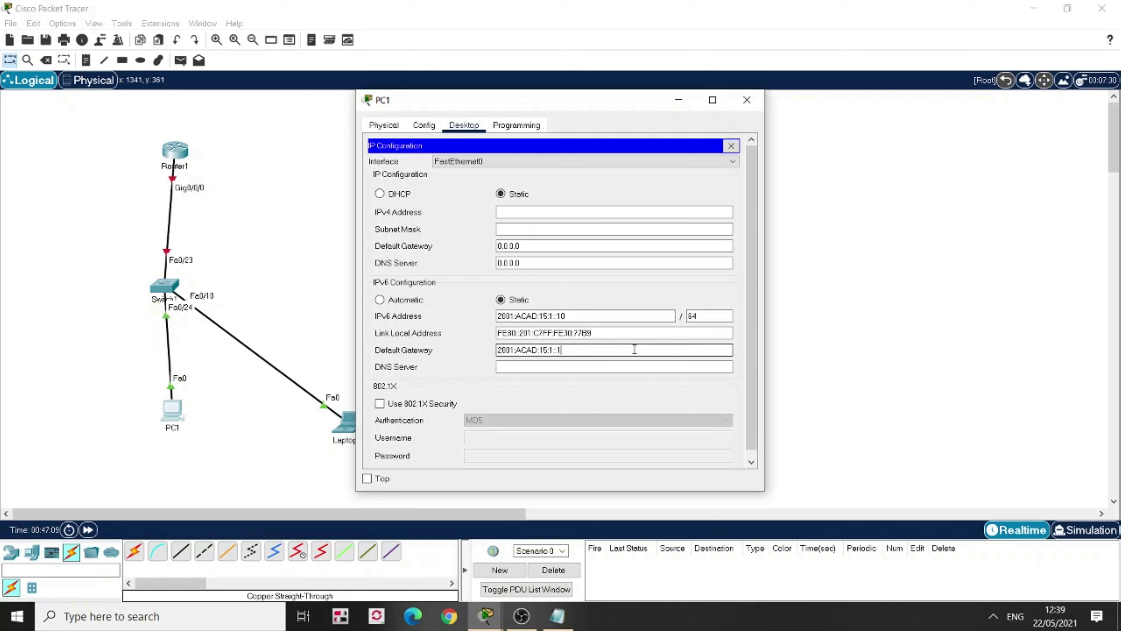
left_click(612, 350)
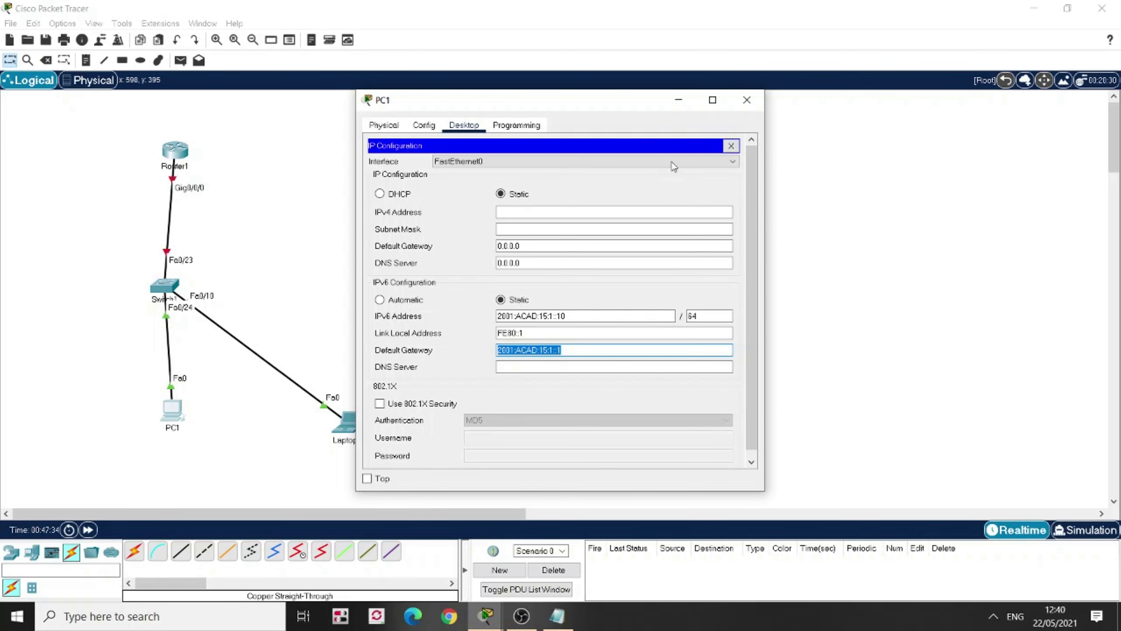
left_click(731, 146)
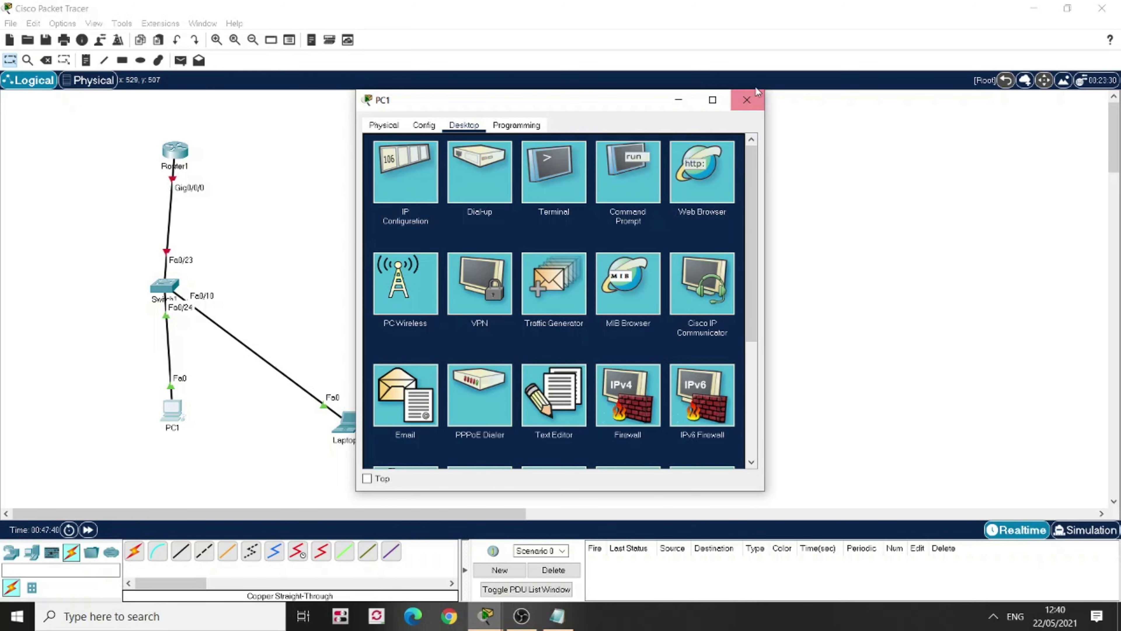
Close PC1 and bring up Laptop1's IP Configuration panel from its Desktop
left_click(746, 100)
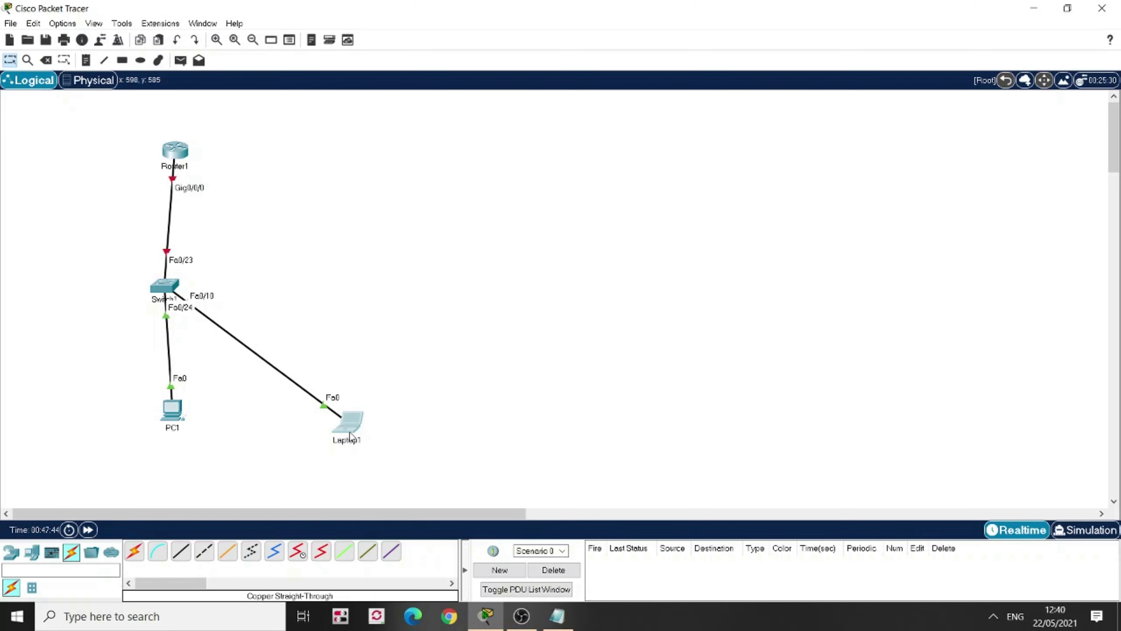
mouse_move(357, 410)
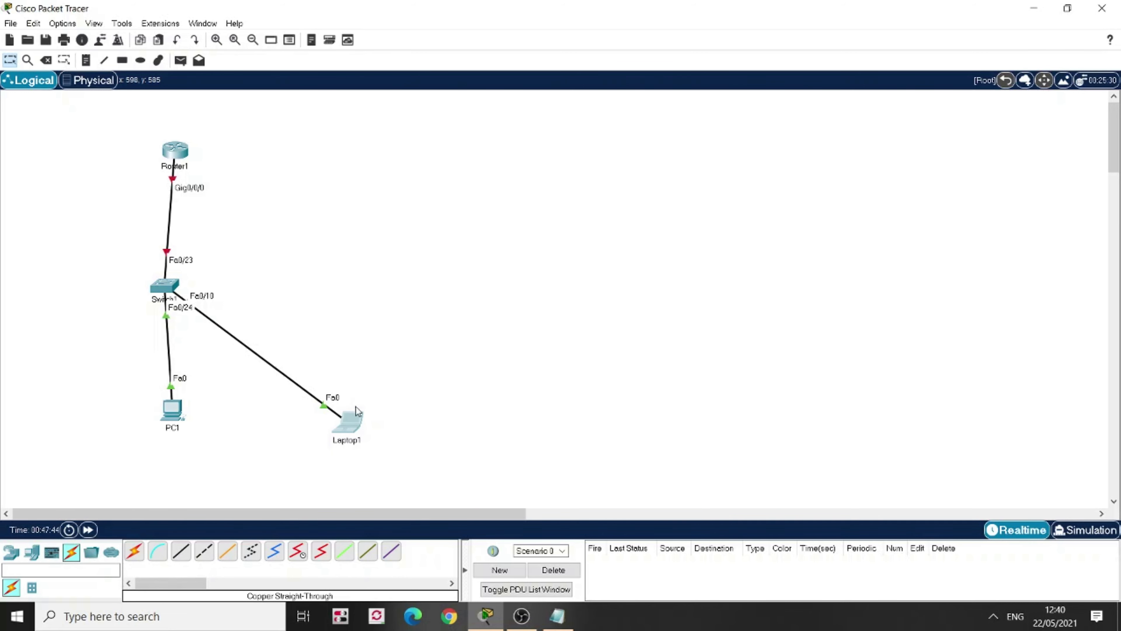
double_click(346, 422)
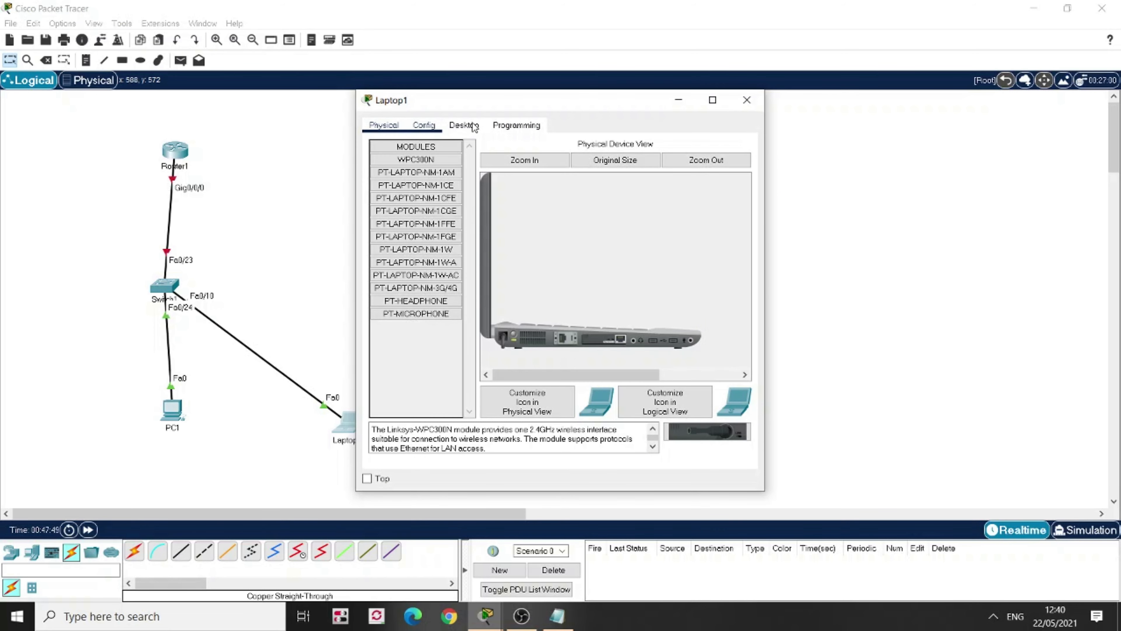
left_click(463, 125)
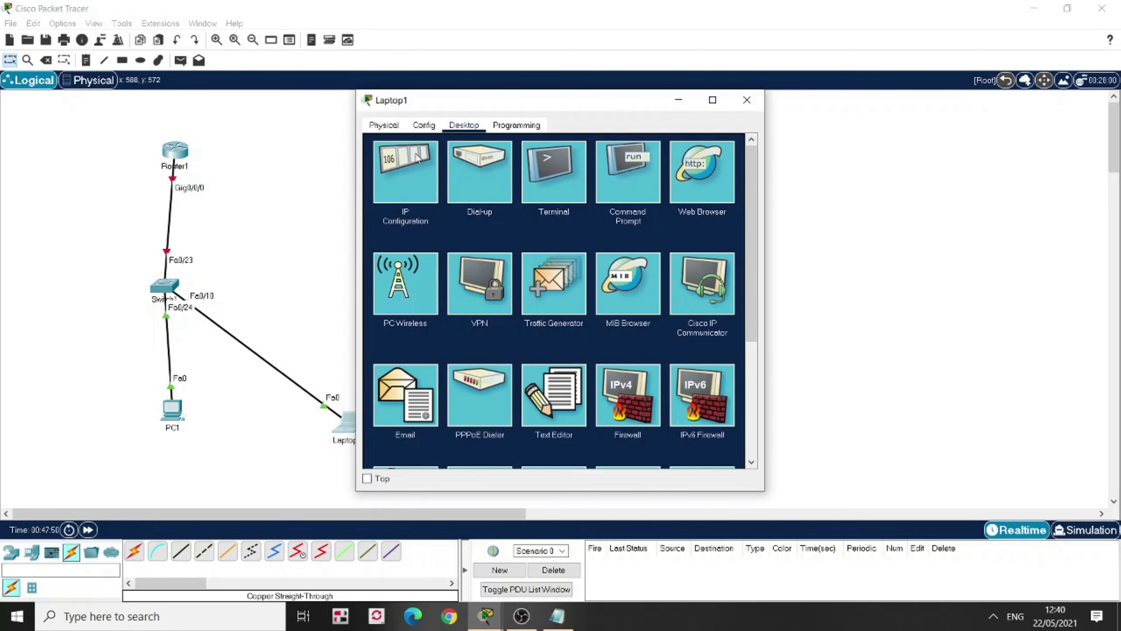
left_click(405, 170)
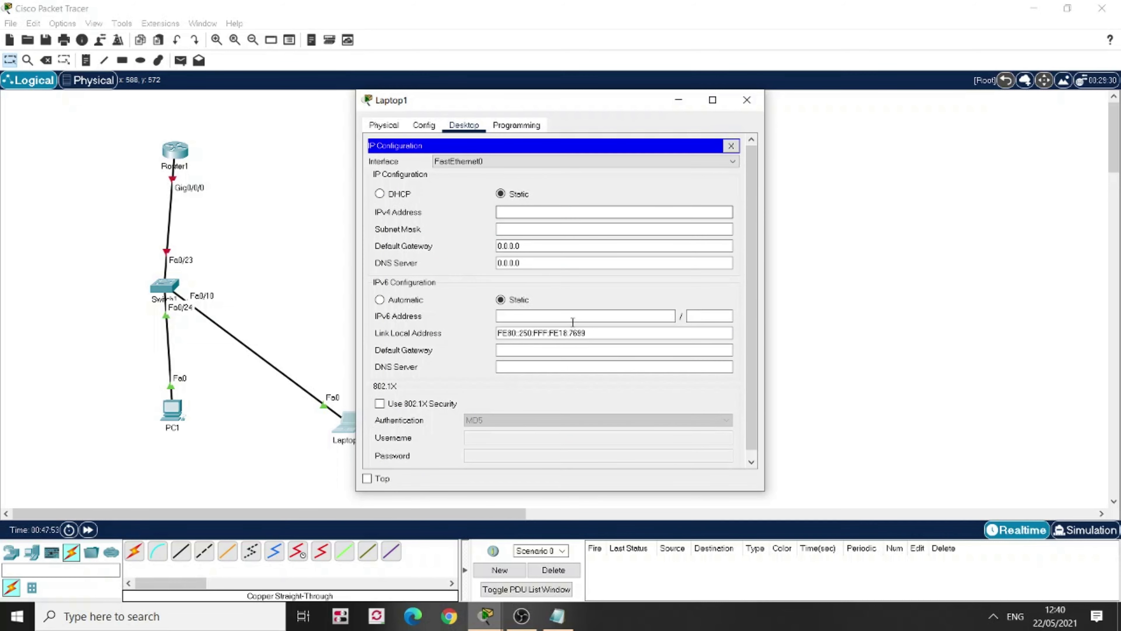
Give Laptop1 IPv6 2001:ACAD:15:1::26/64, gateway 2001:ACAD:15:1::1 and link-local FE80::1, then close the panel
type("2001:ACAD:15:1::1")
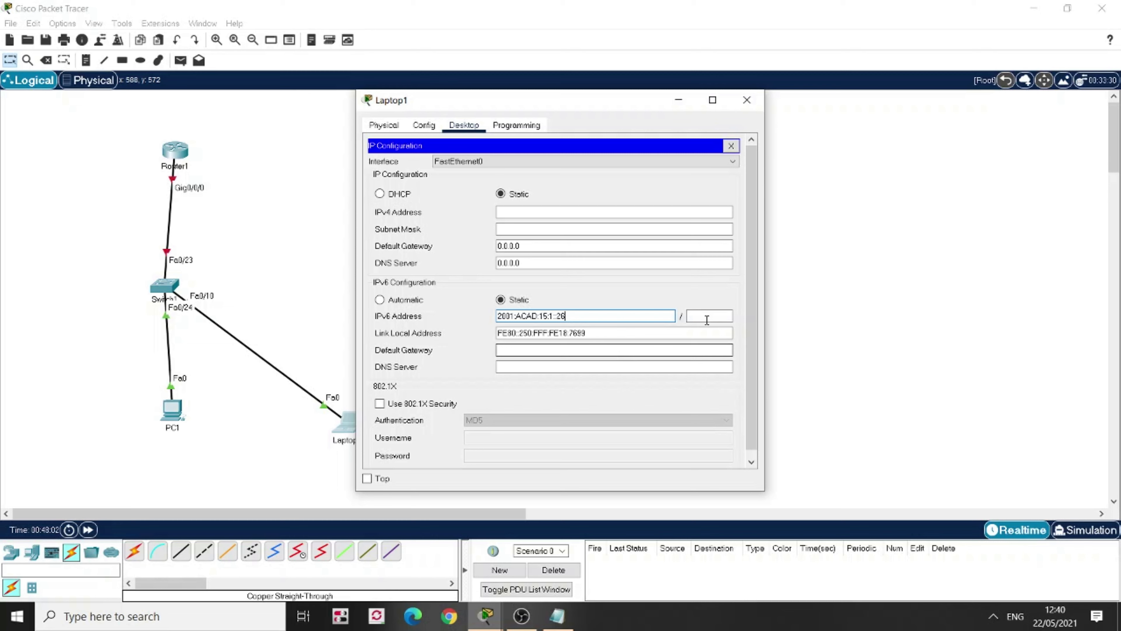
type("64")
left_click(614, 333)
type("FE80::1")
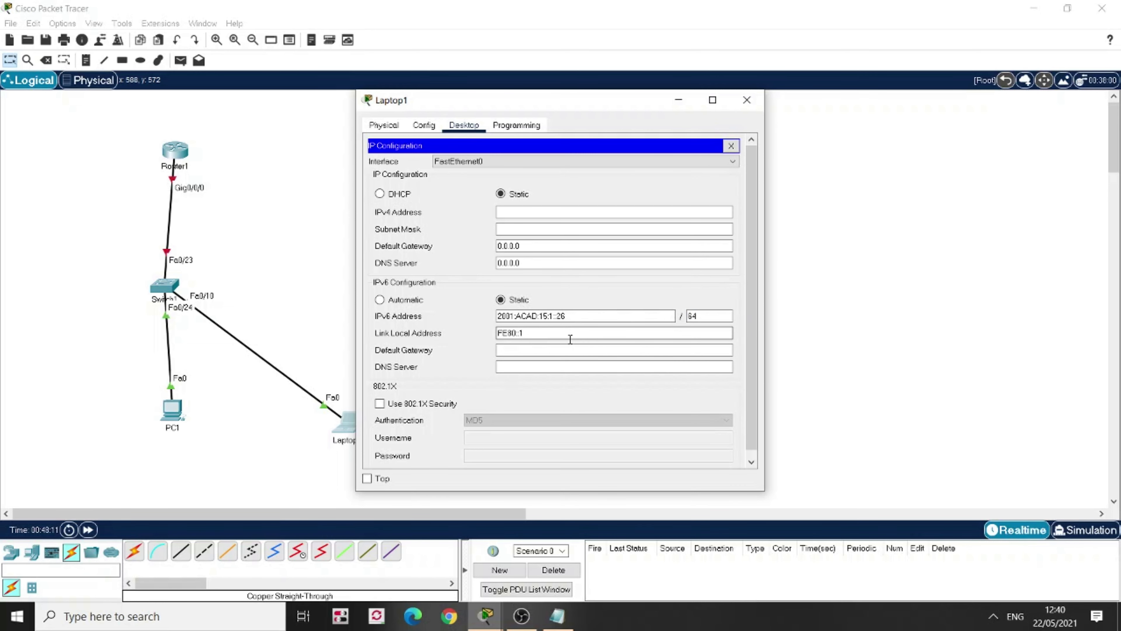
type("2001:ACAD:15:1::1")
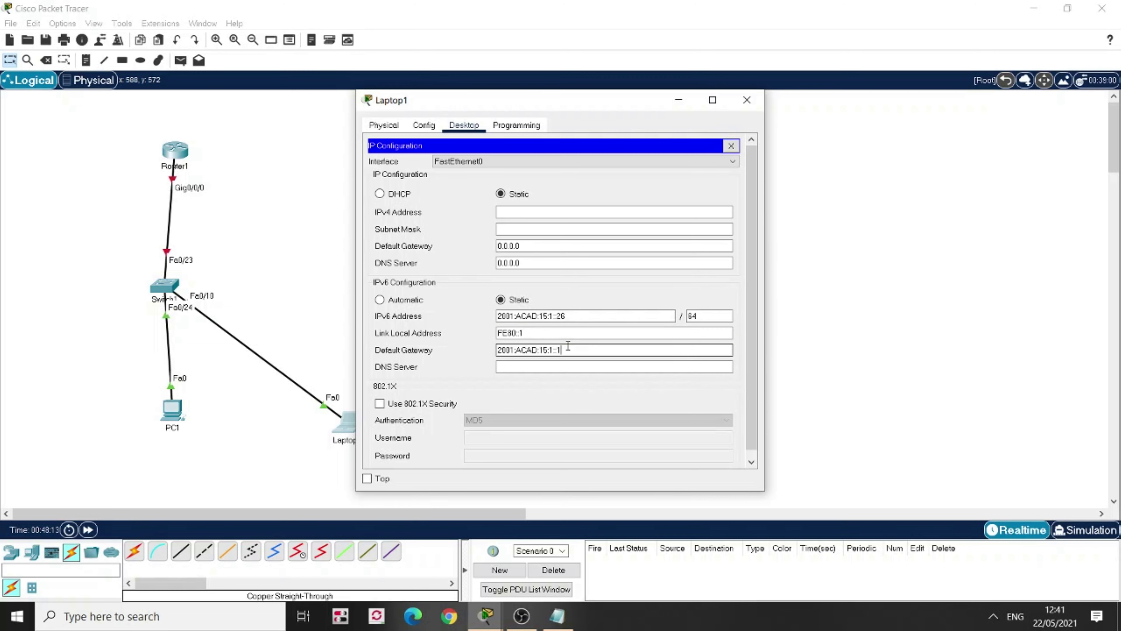
left_click(581, 350)
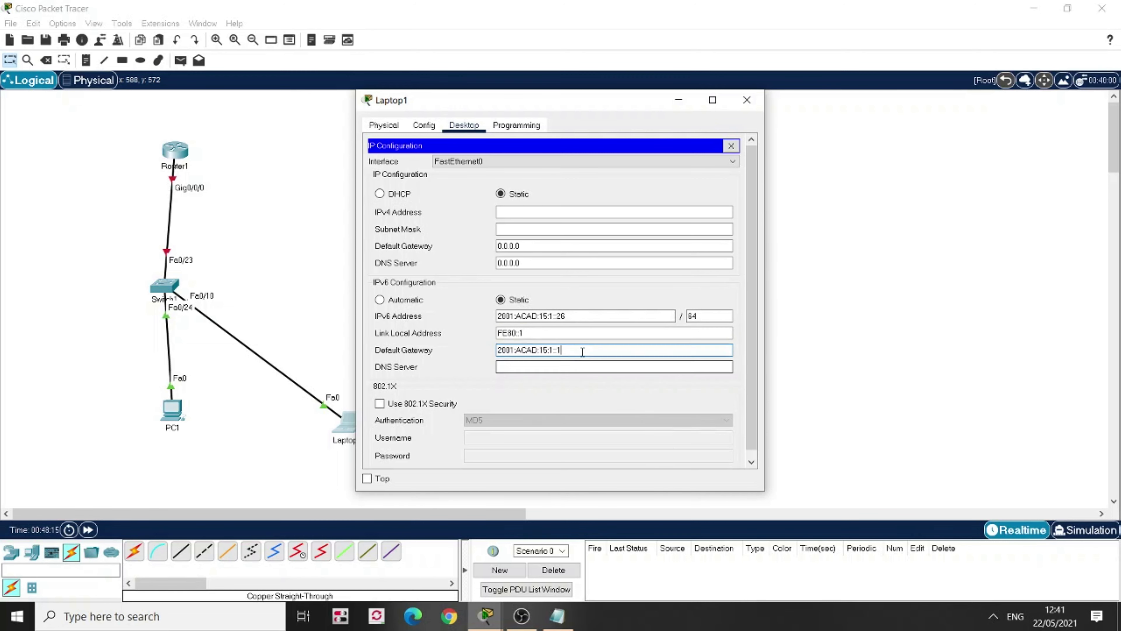
triple_click(529, 350)
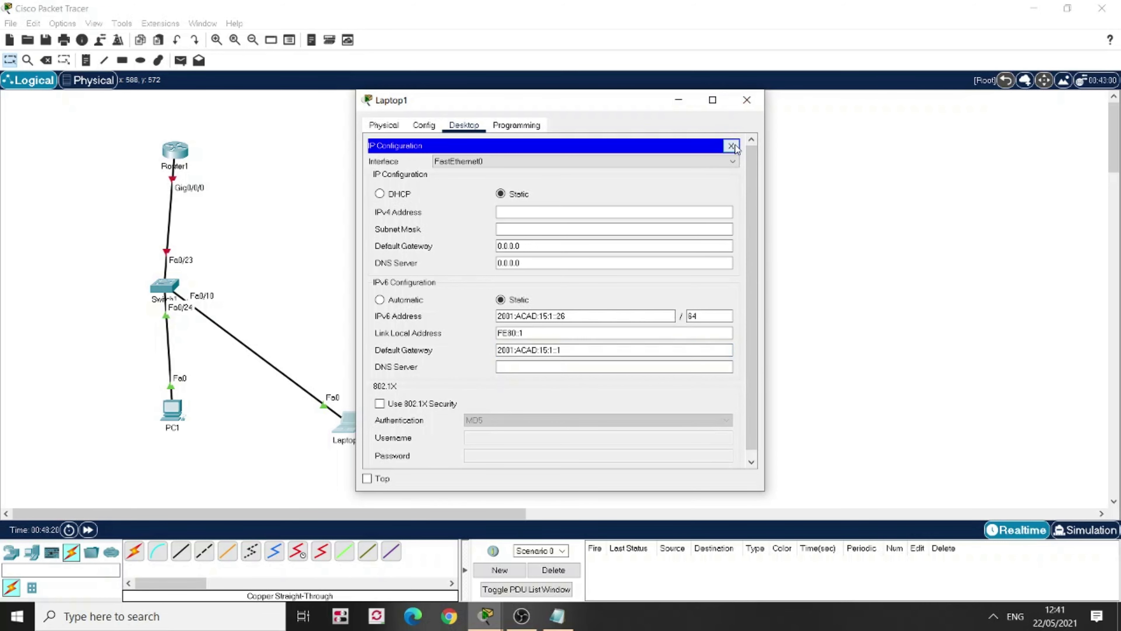
left_click(732, 145)
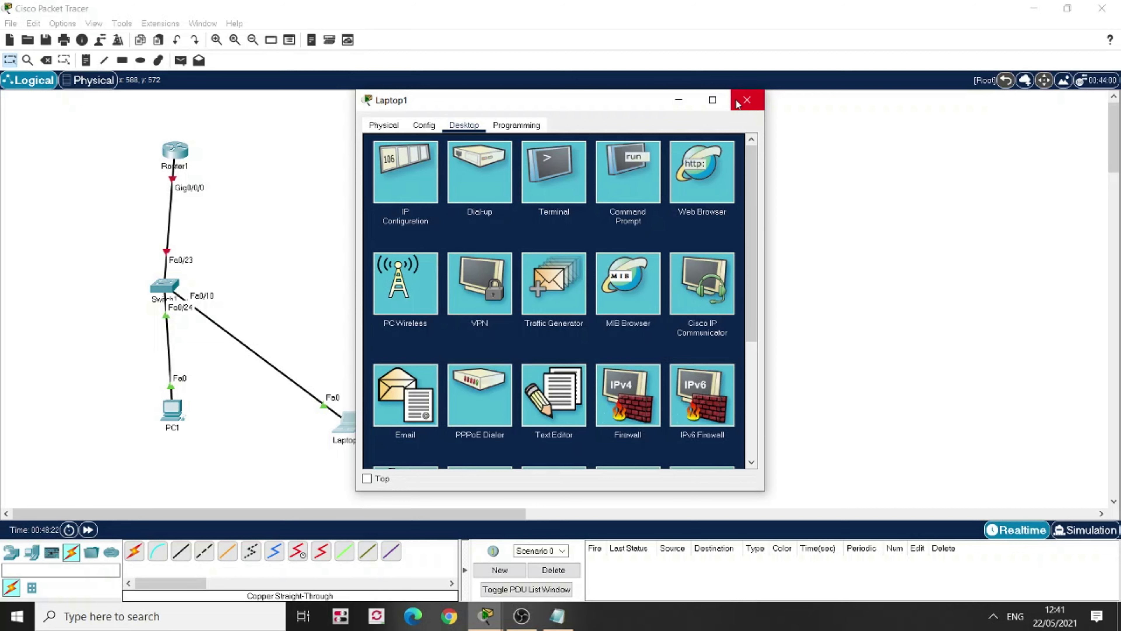
Close Laptop1, open Router1's CLI and answer NO to reach the user prompt
left_click(746, 100)
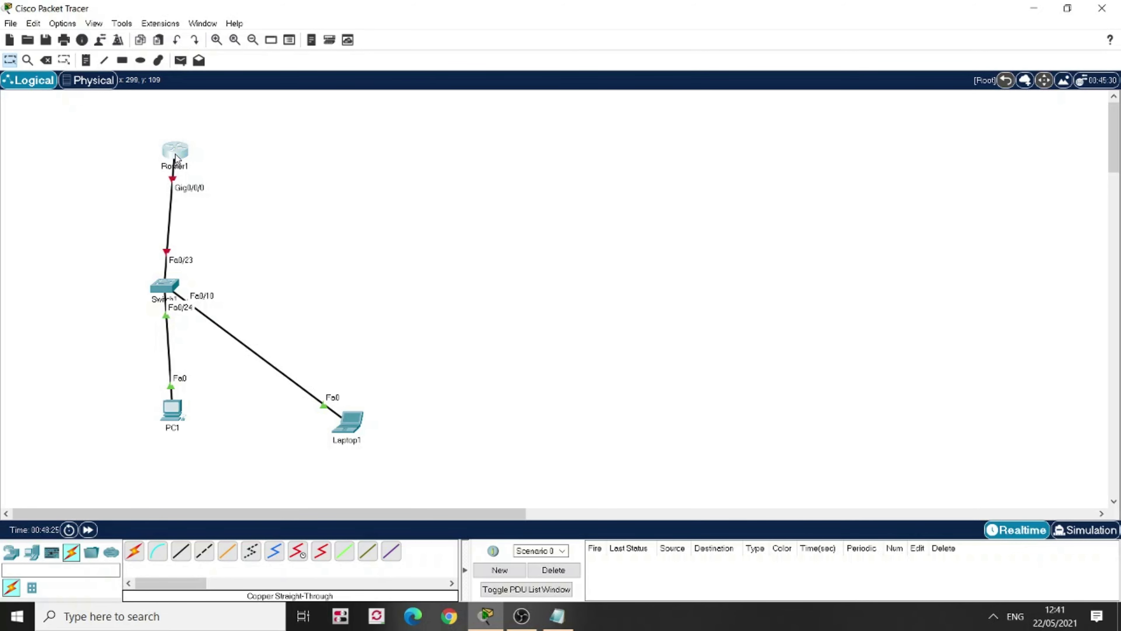
double_click(174, 150)
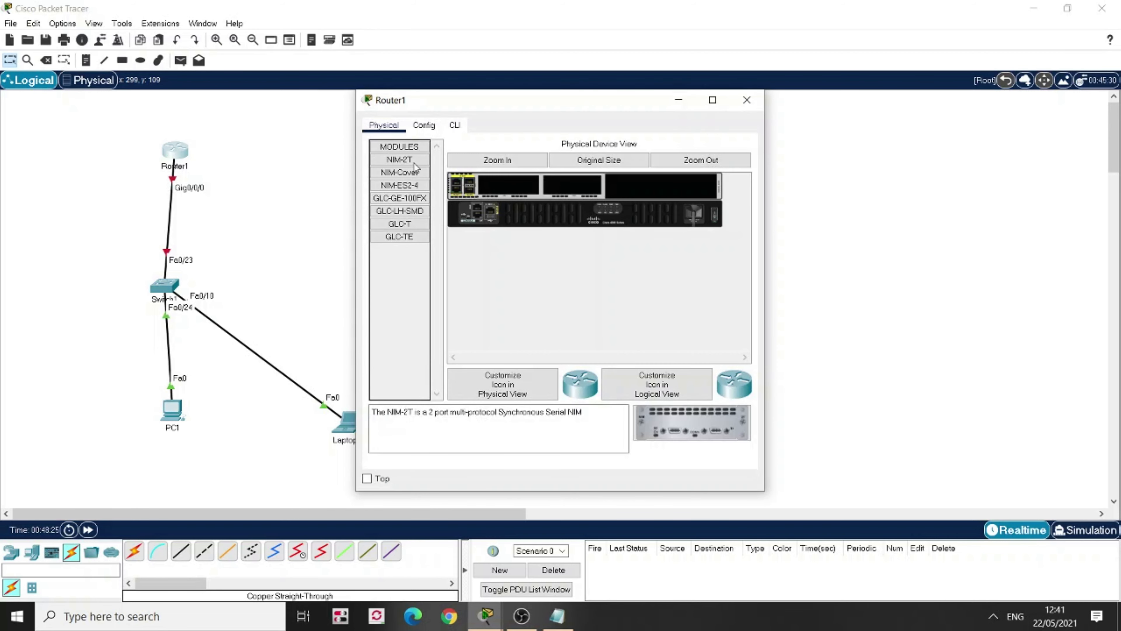
left_click(454, 125)
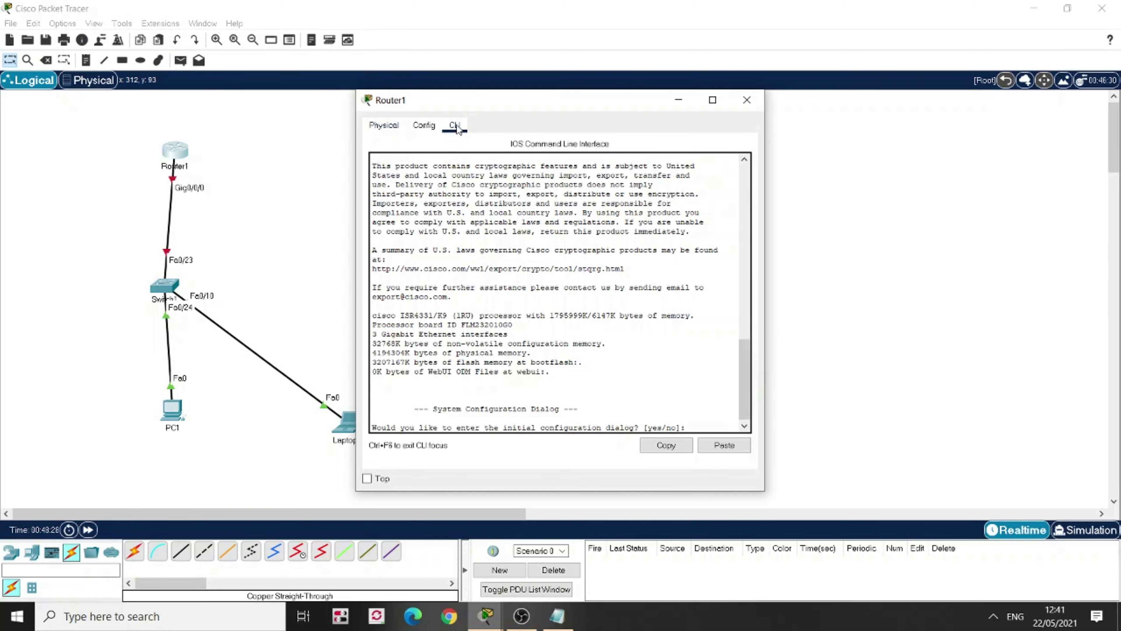
type("NO")
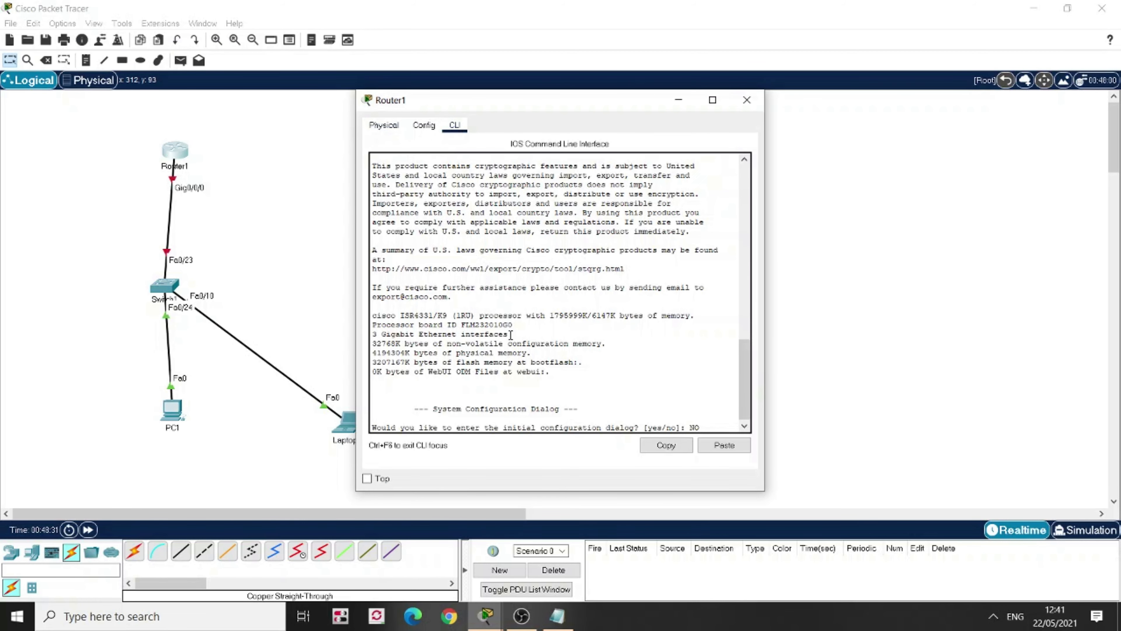
key("return")
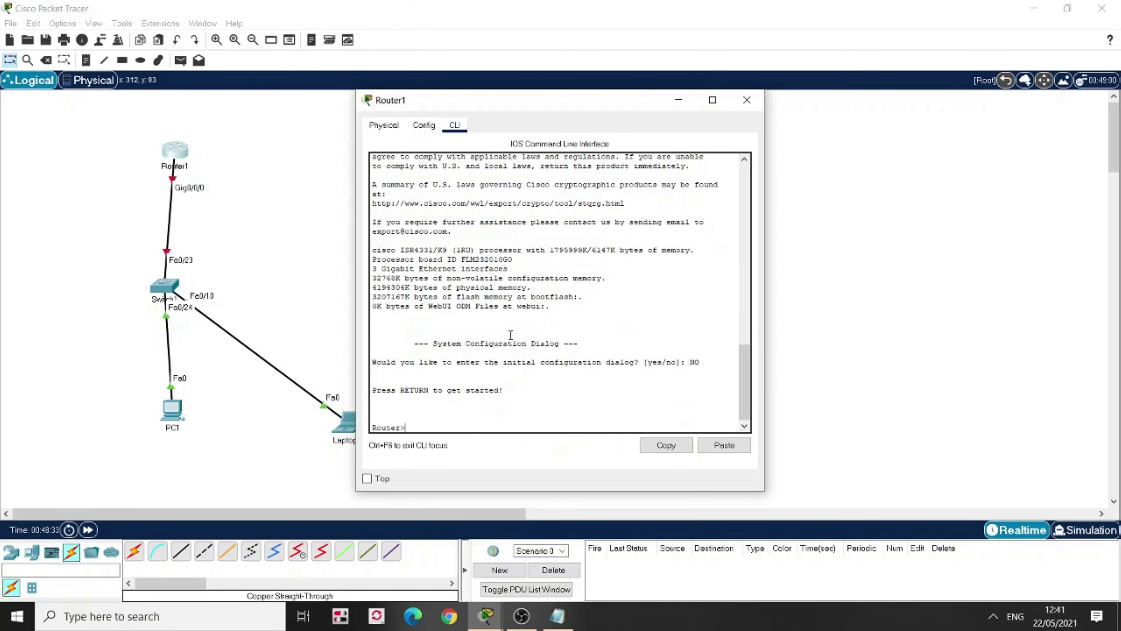
Enter global configuration mode and rename the router Cocotier
type("en")
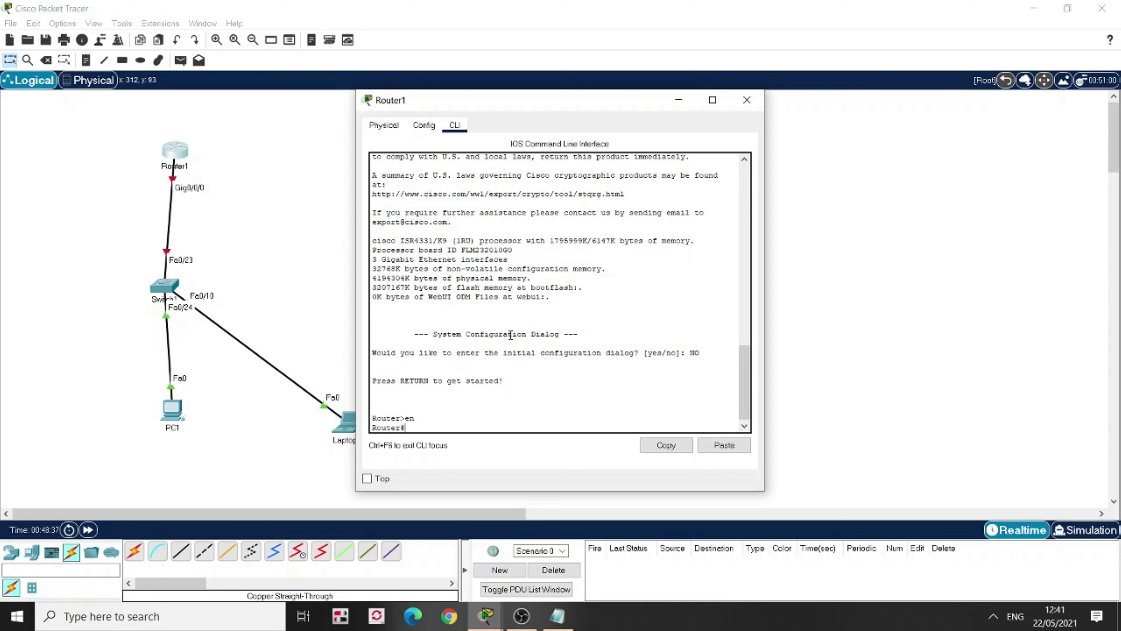
type("conf t")
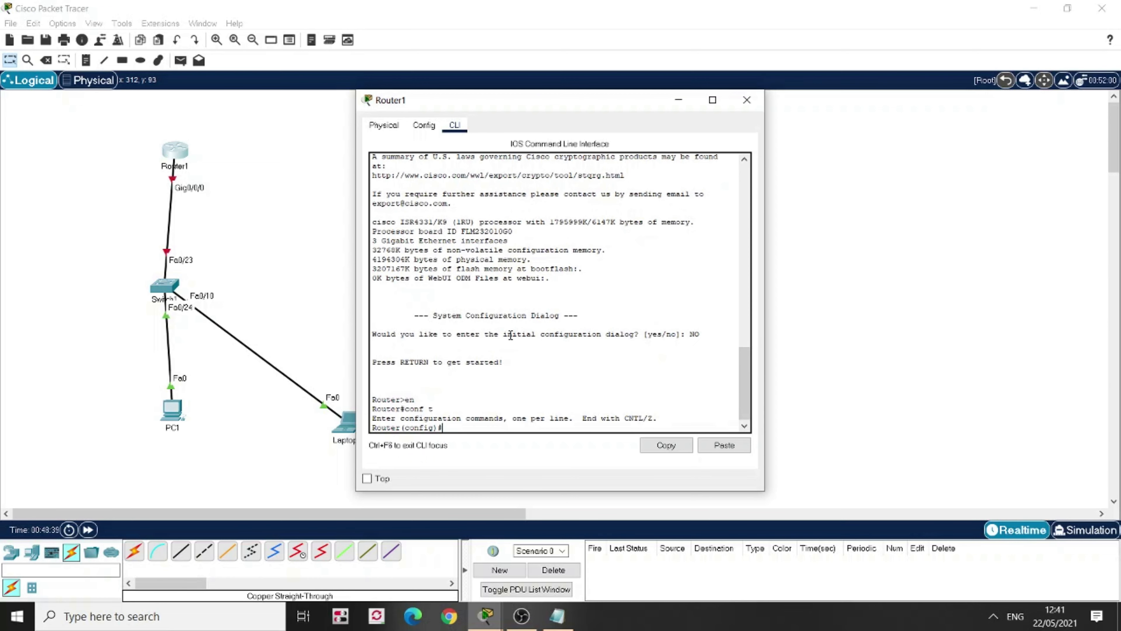
type("ho")
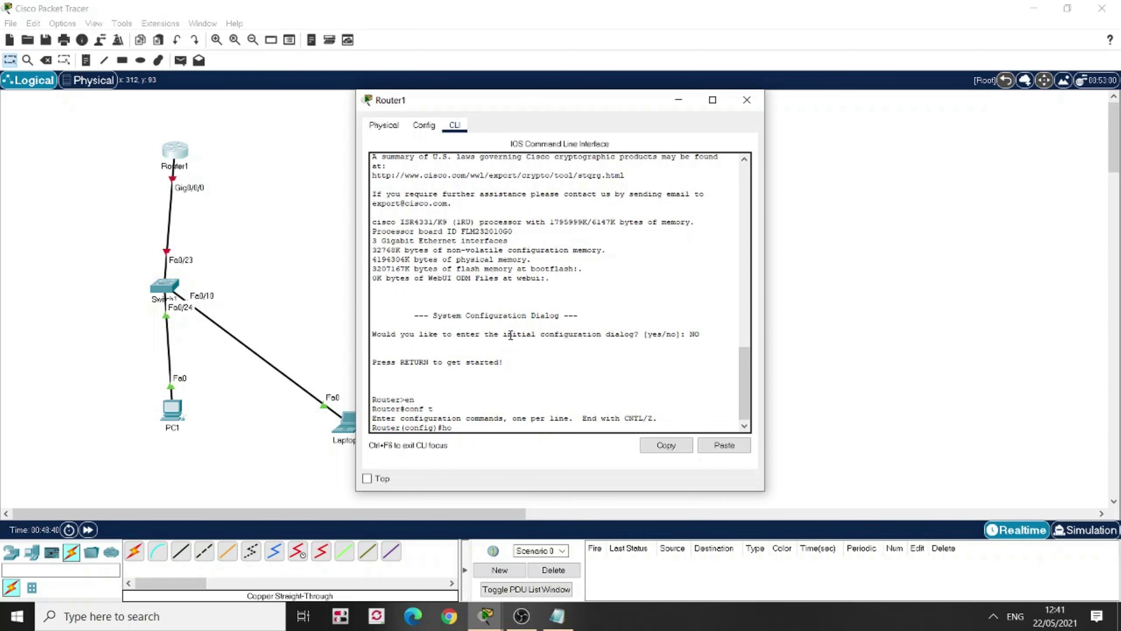
type("stname")
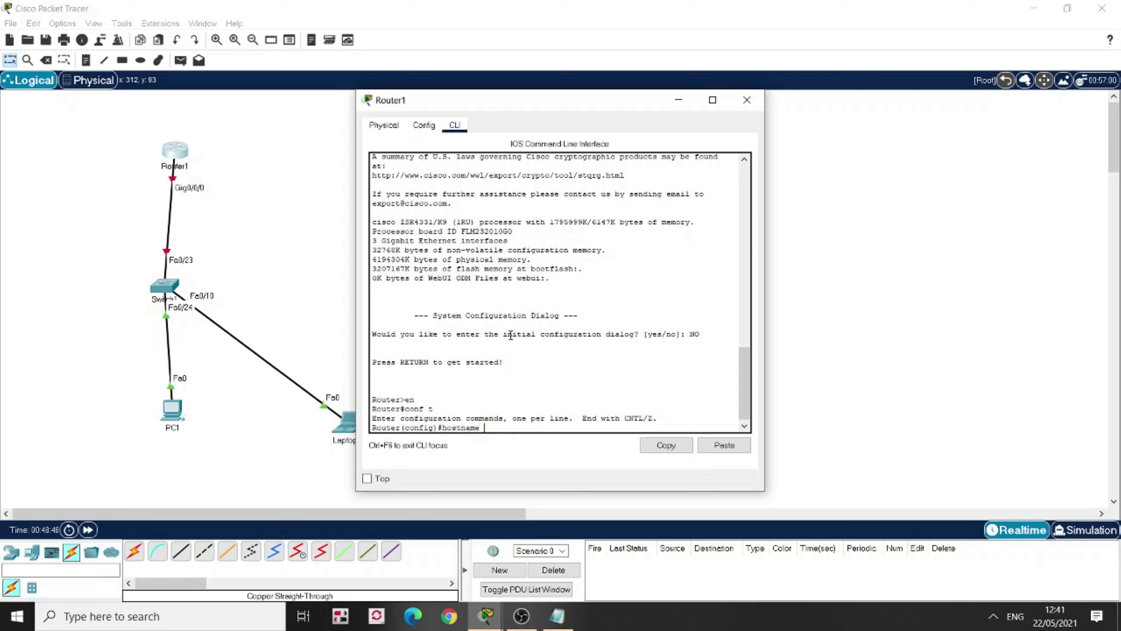
type("Cocotier")
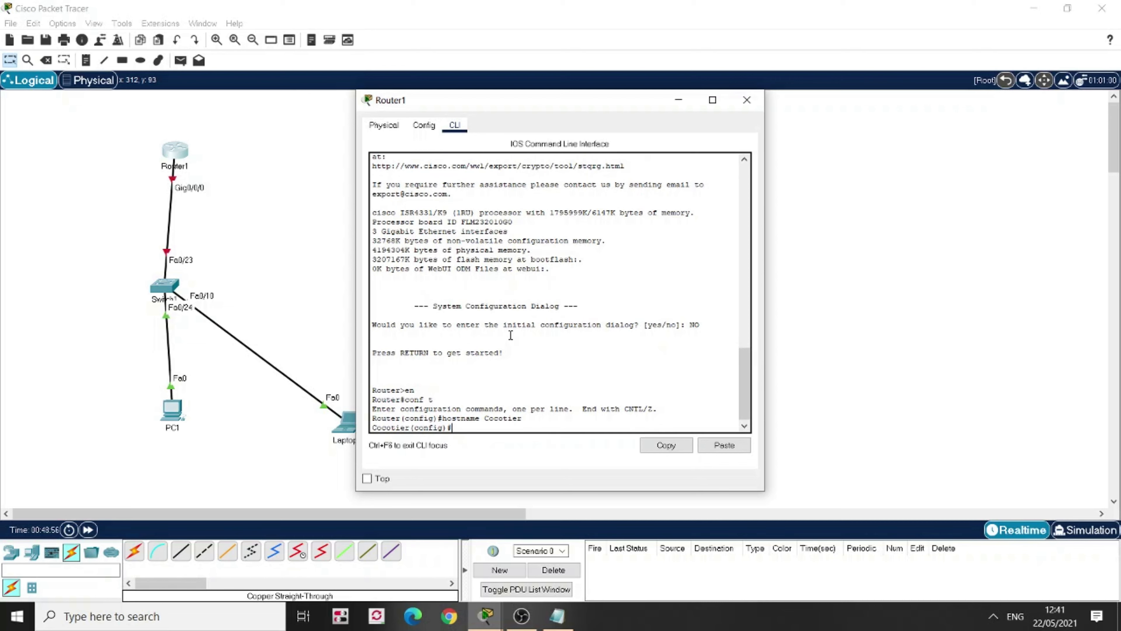
Enable ipv6 unicast-routing on the router
type("ipv6")
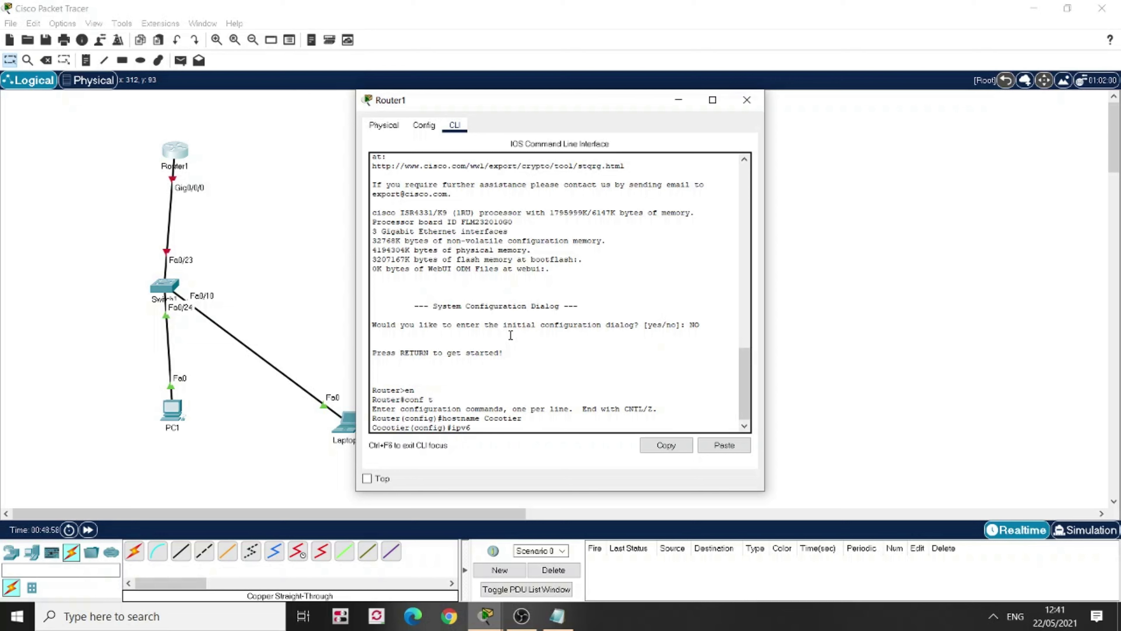
type("uni")
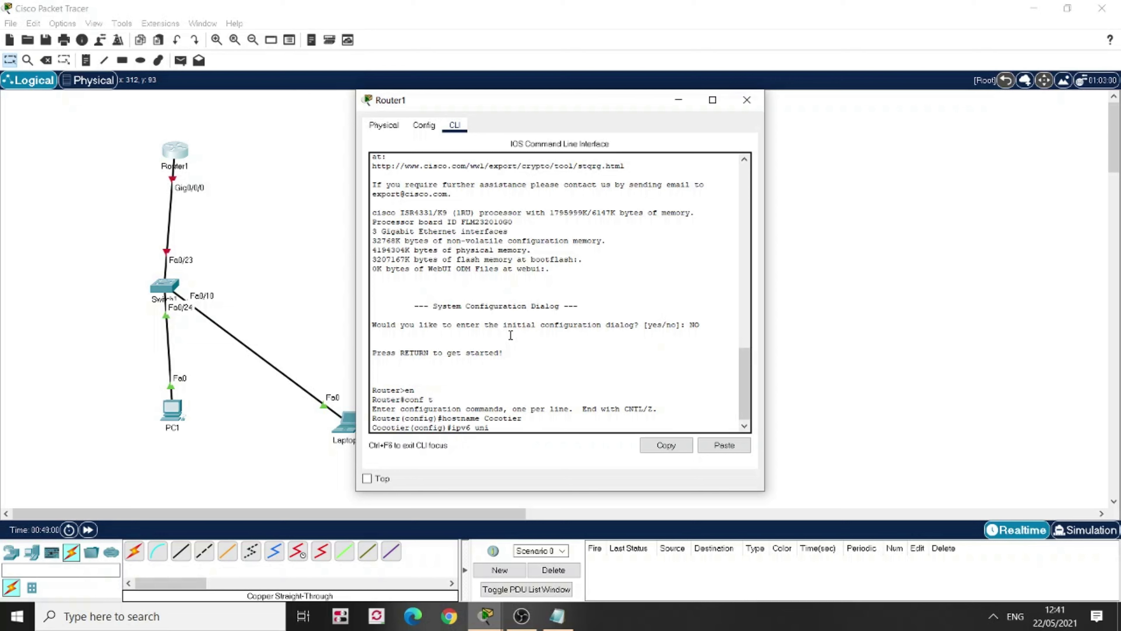
type("cast-routi")
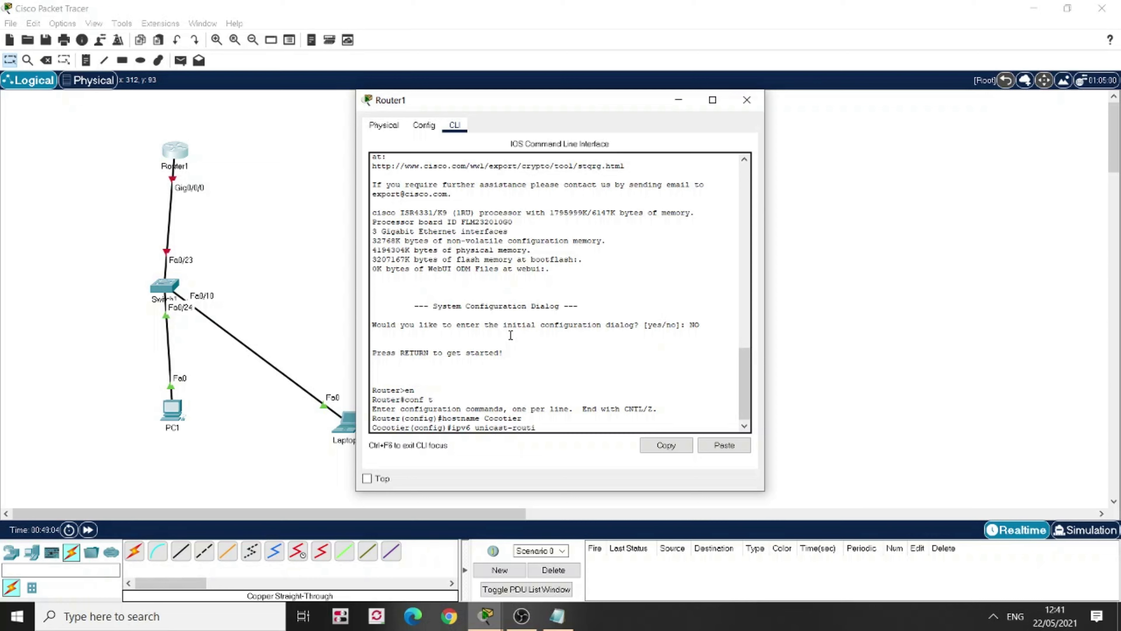
type("ng")
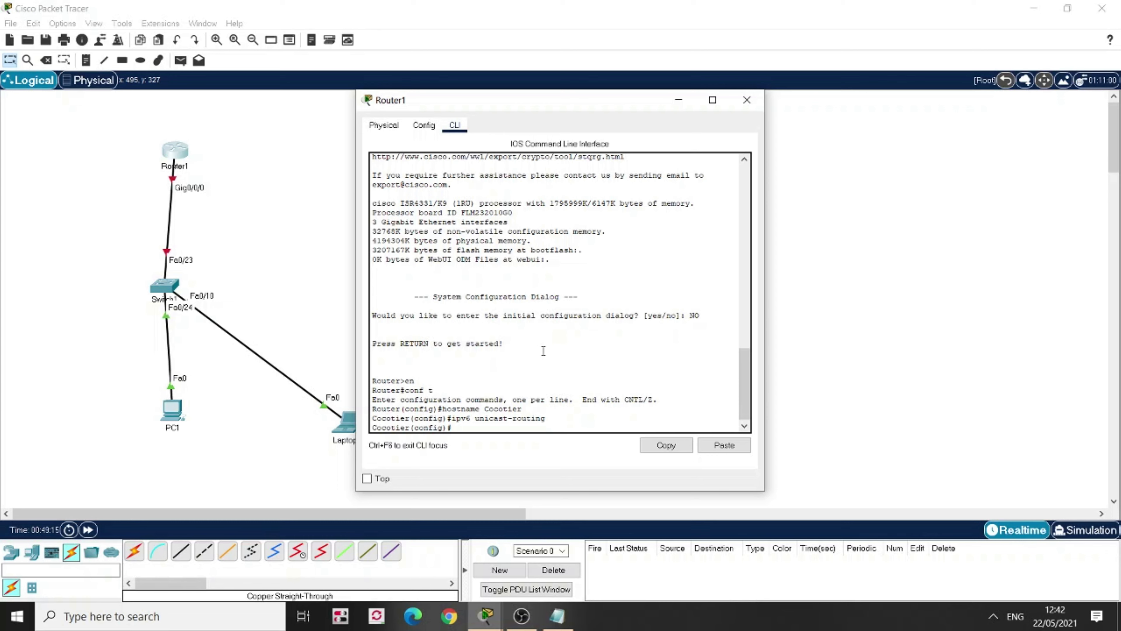
type("int")
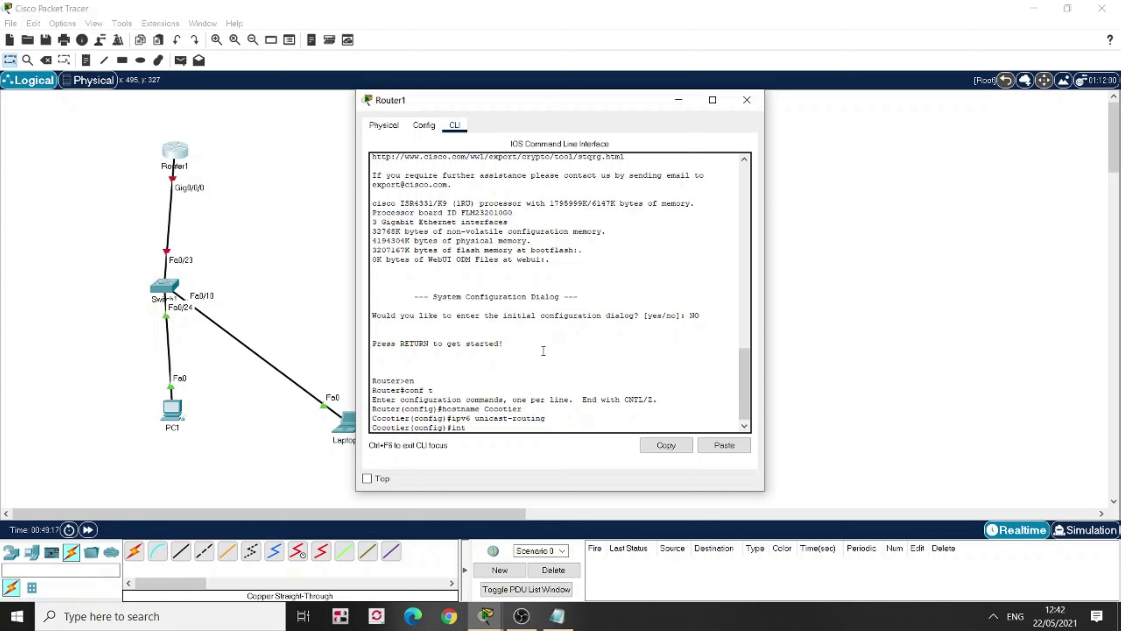
mouse_move(275, 220)
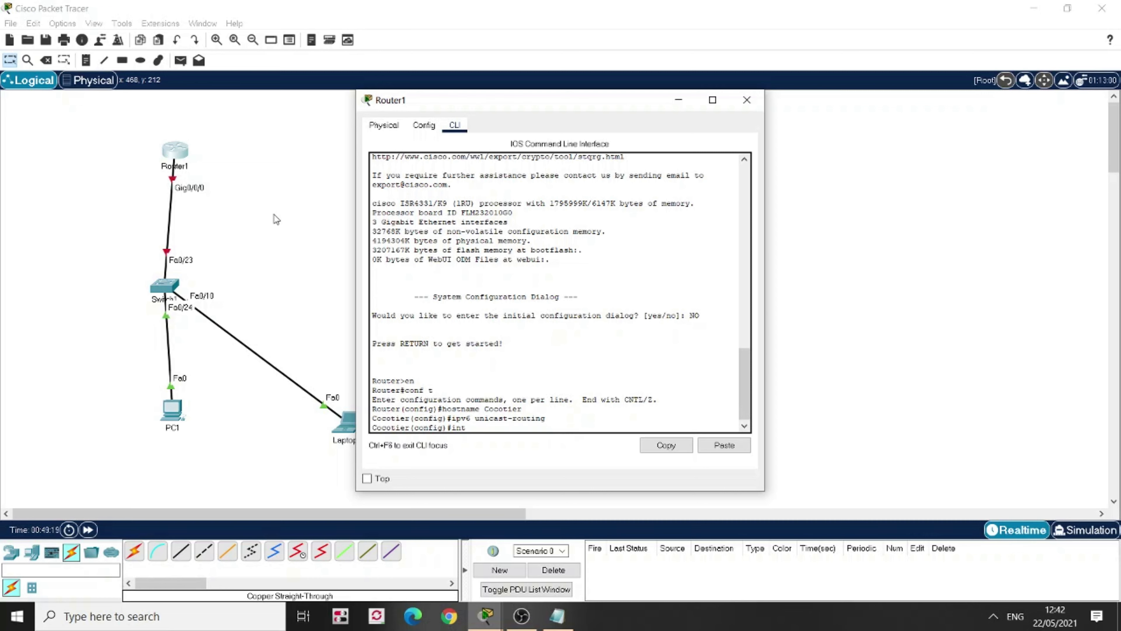
Assign IPv6 address 2001:ACAD:15:1::1/64 to interface G0/0/0 and bring it up with no shut
type("G0")
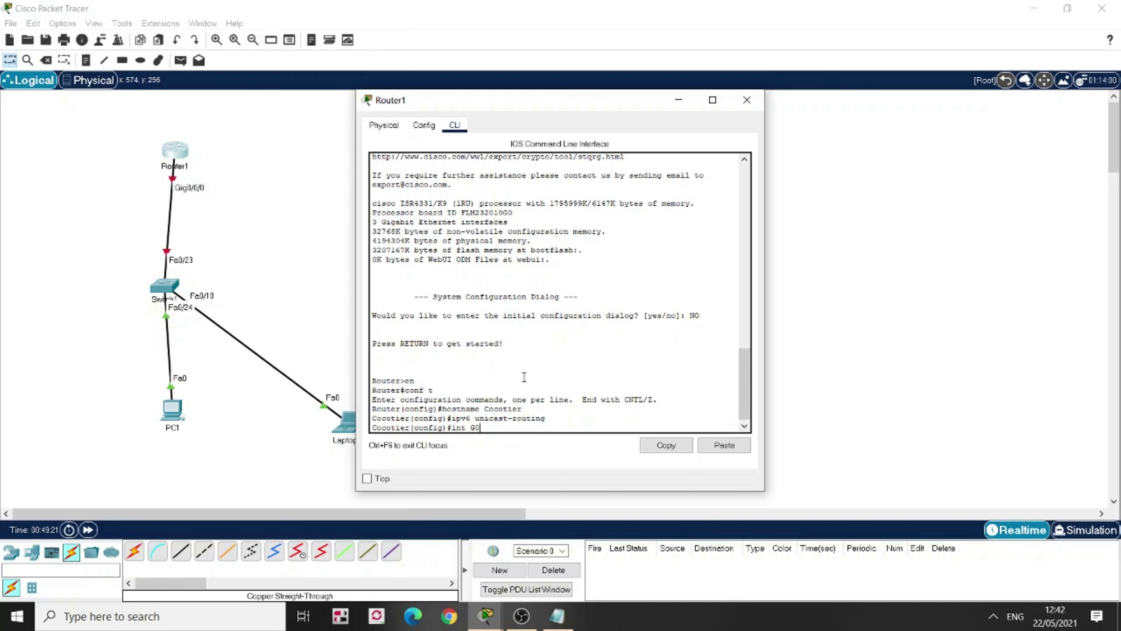
type("/0/0")
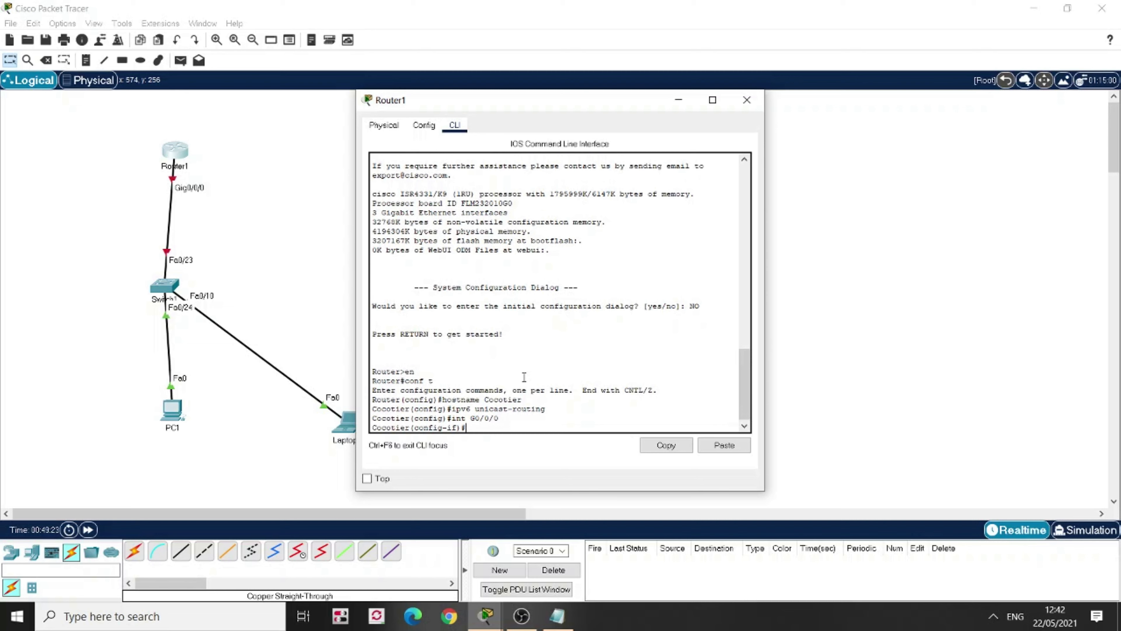
type("ipv6")
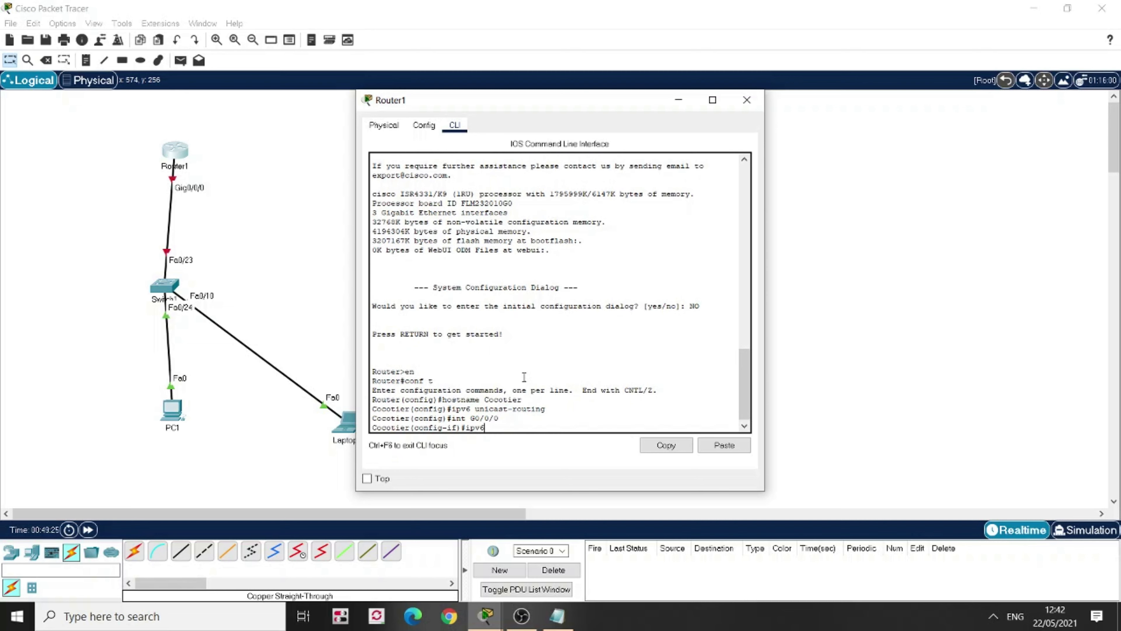
type("addre")
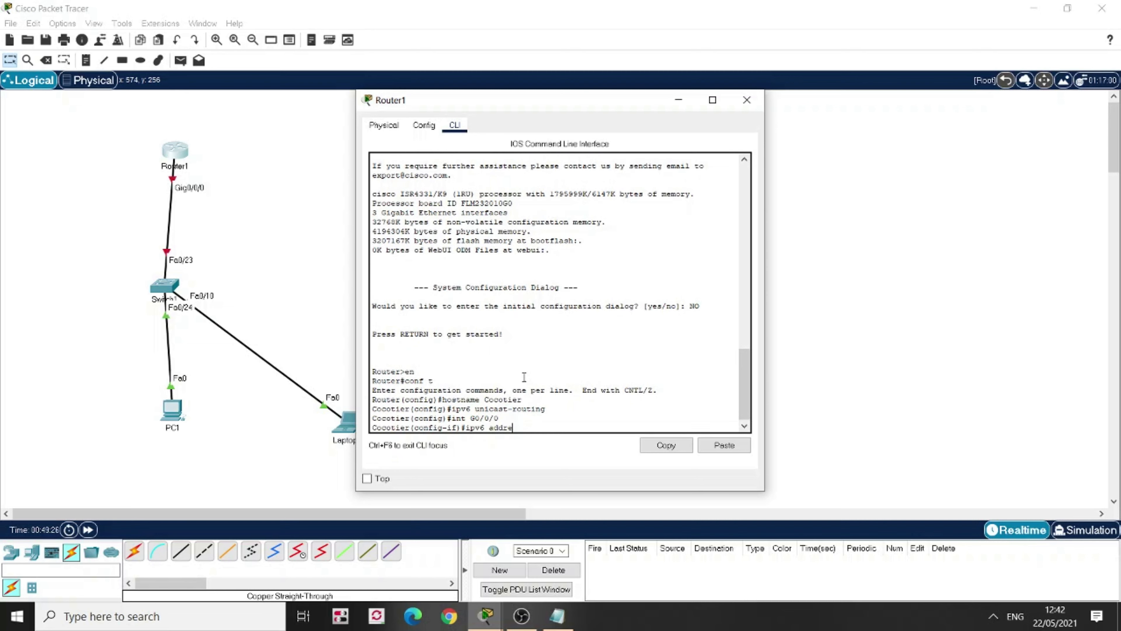
type("ss")
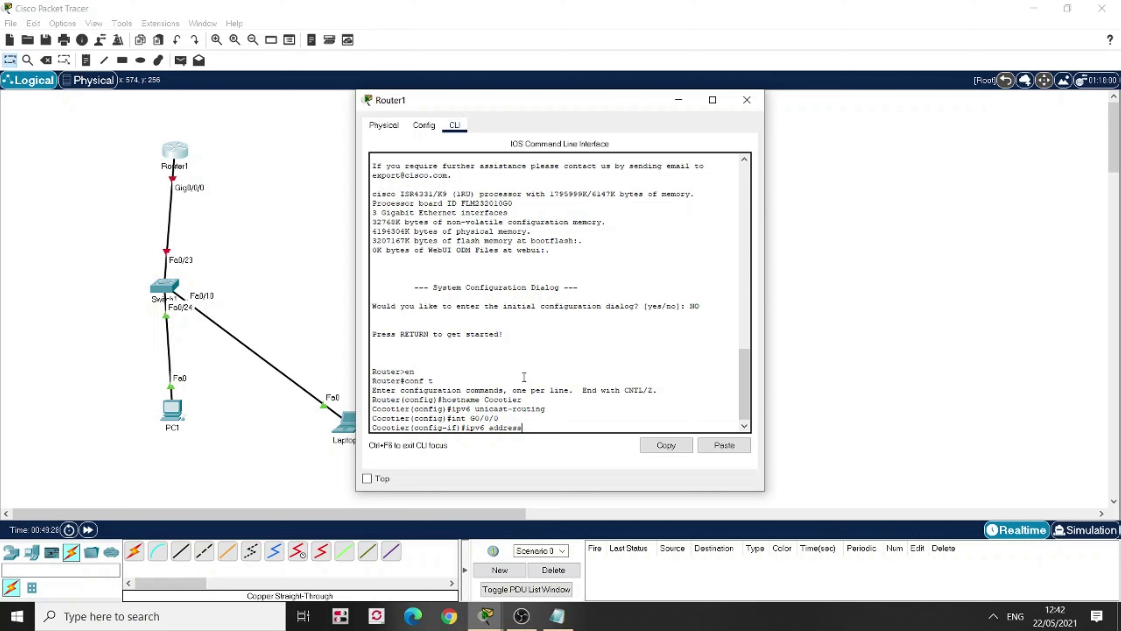
mouse_move(498, 443)
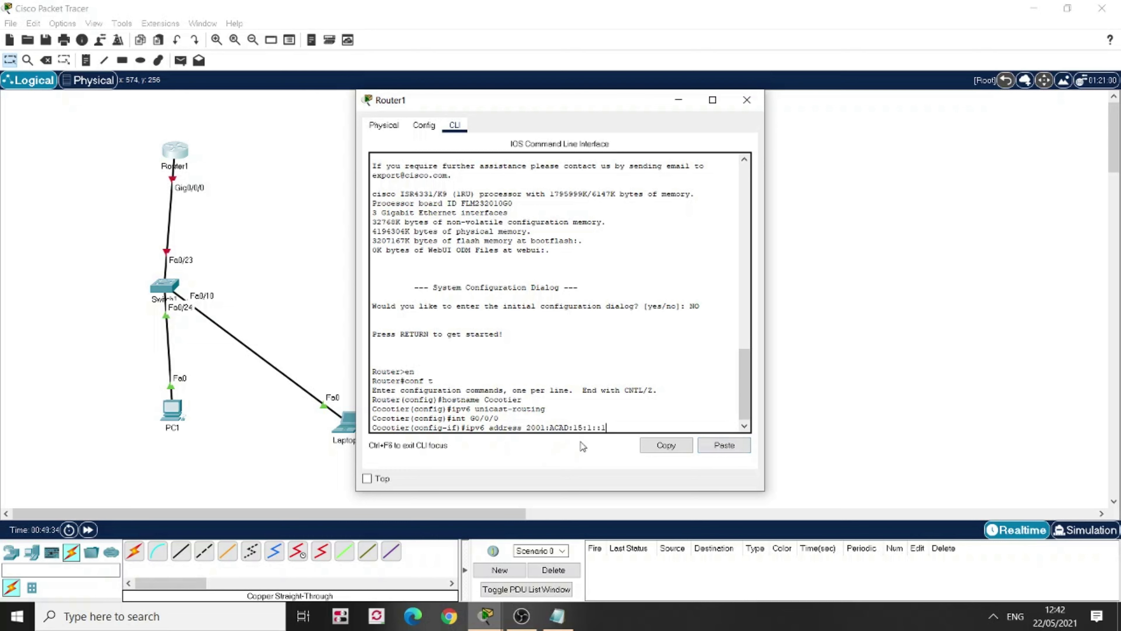
type("/64")
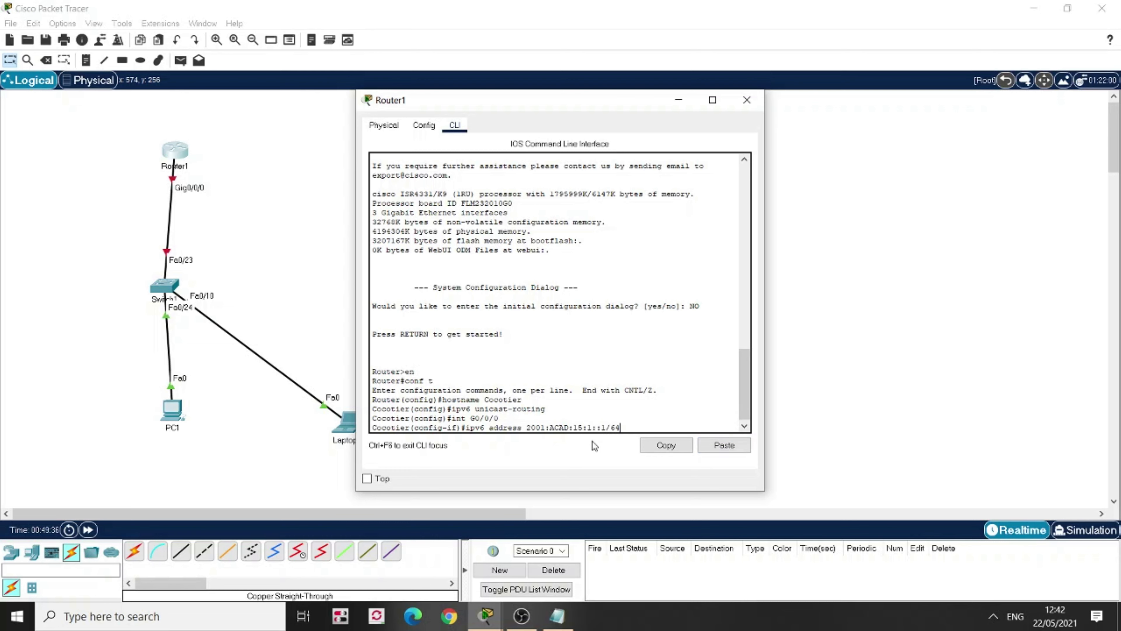
mouse_move(844, 424)
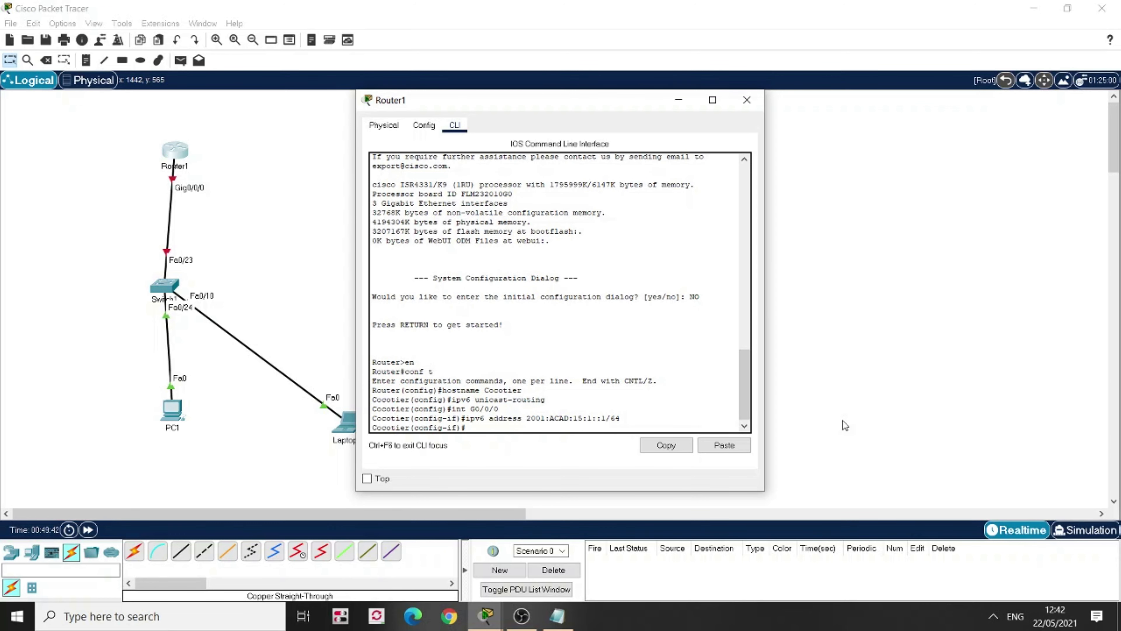
type("no shut")
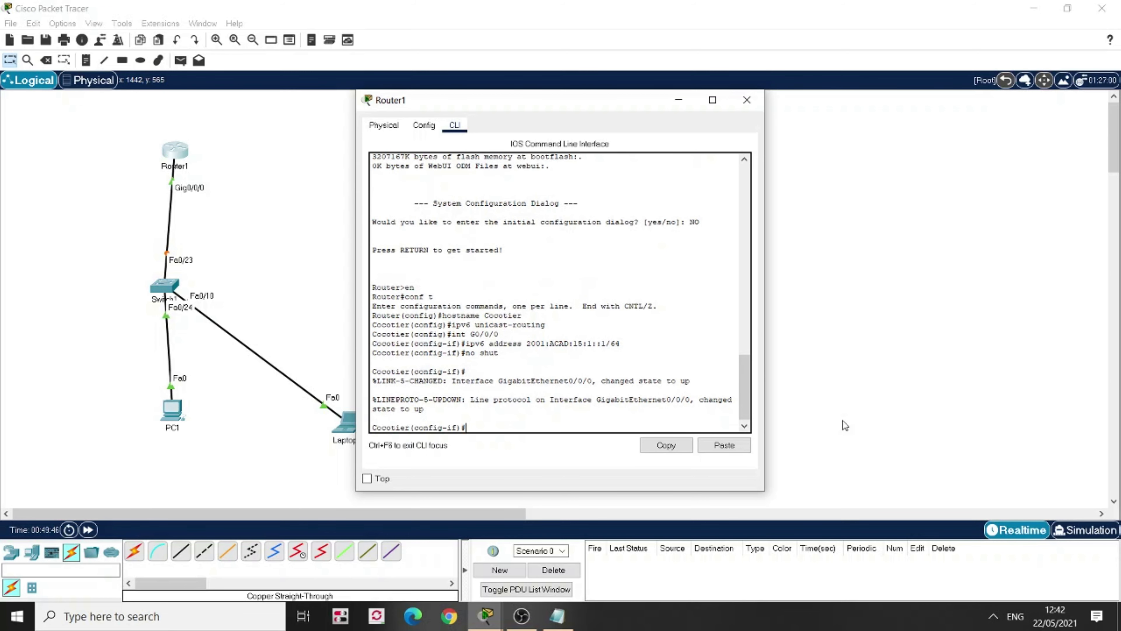
type("no shut")
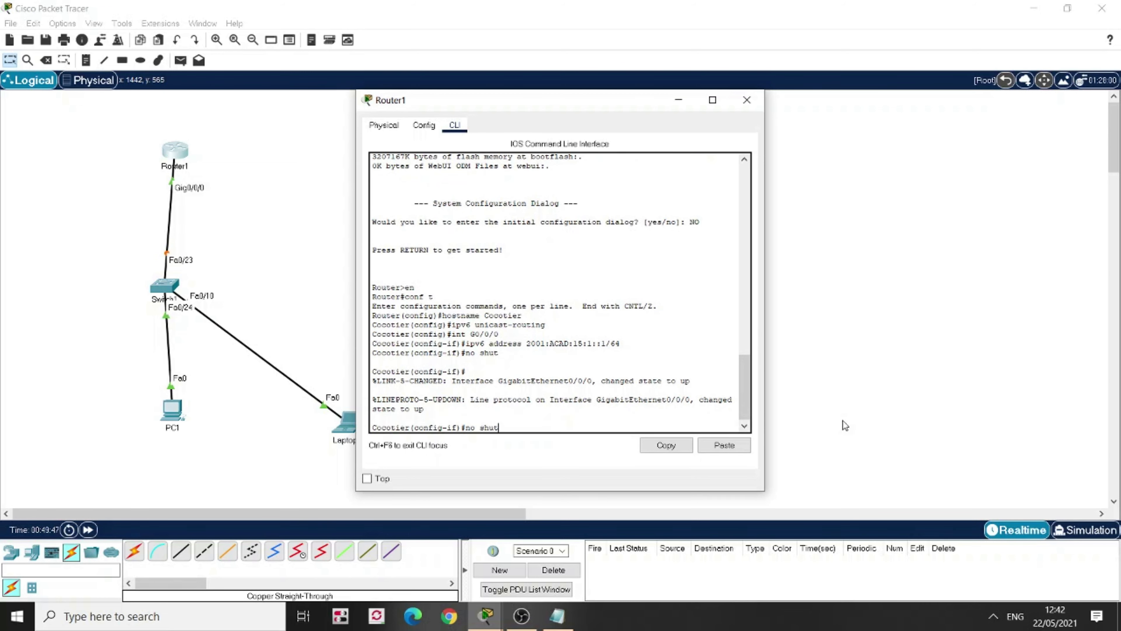
Add link-local address FE80::1 to G0/0/0, end configuration and close the router CLI
type("int G0/0/0")
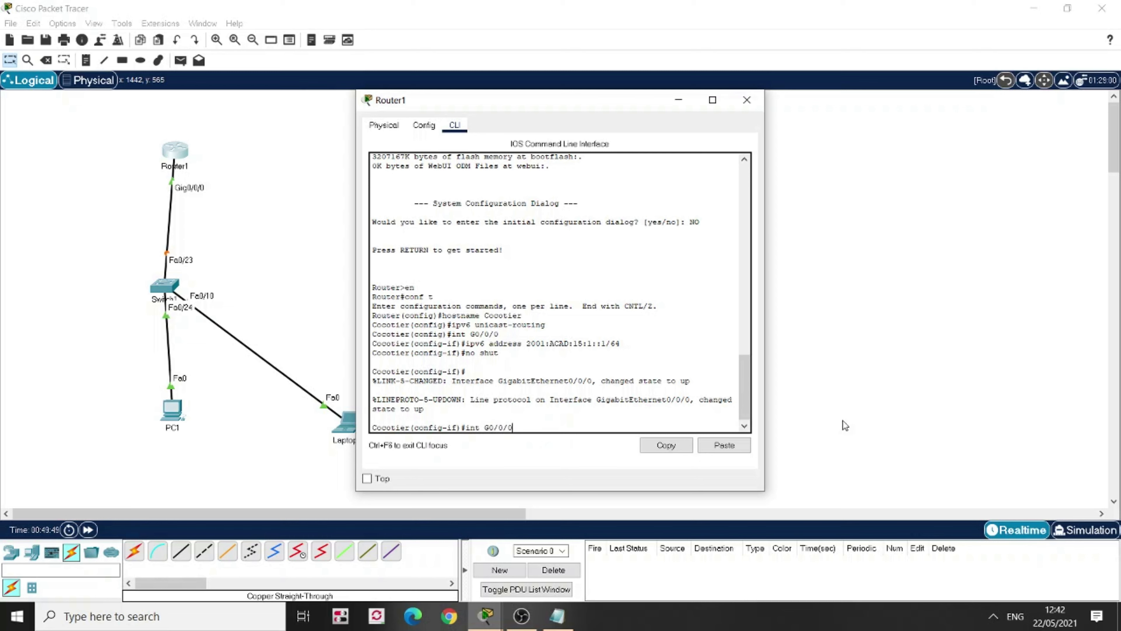
type("ipv6 unicast-routing")
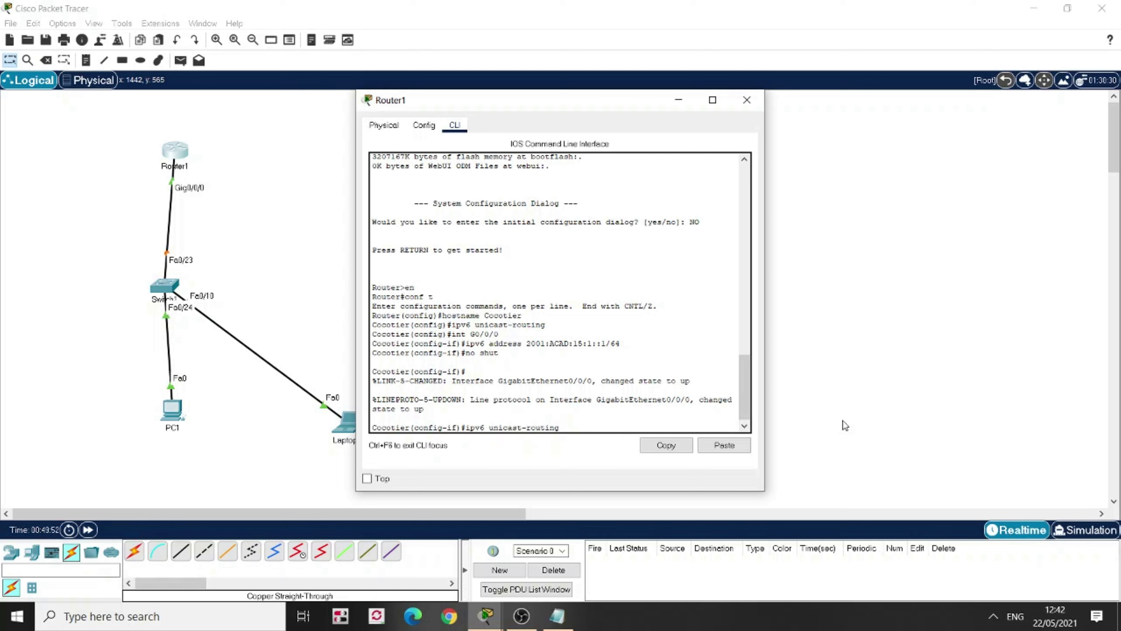
type("ipv6 address")
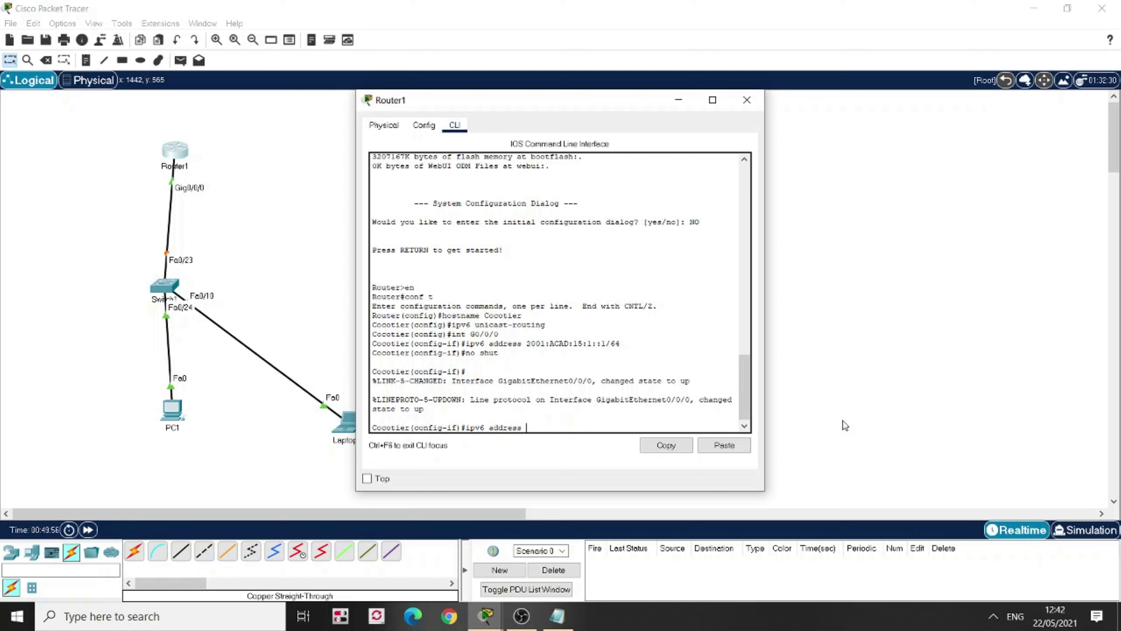
type("FE8-")
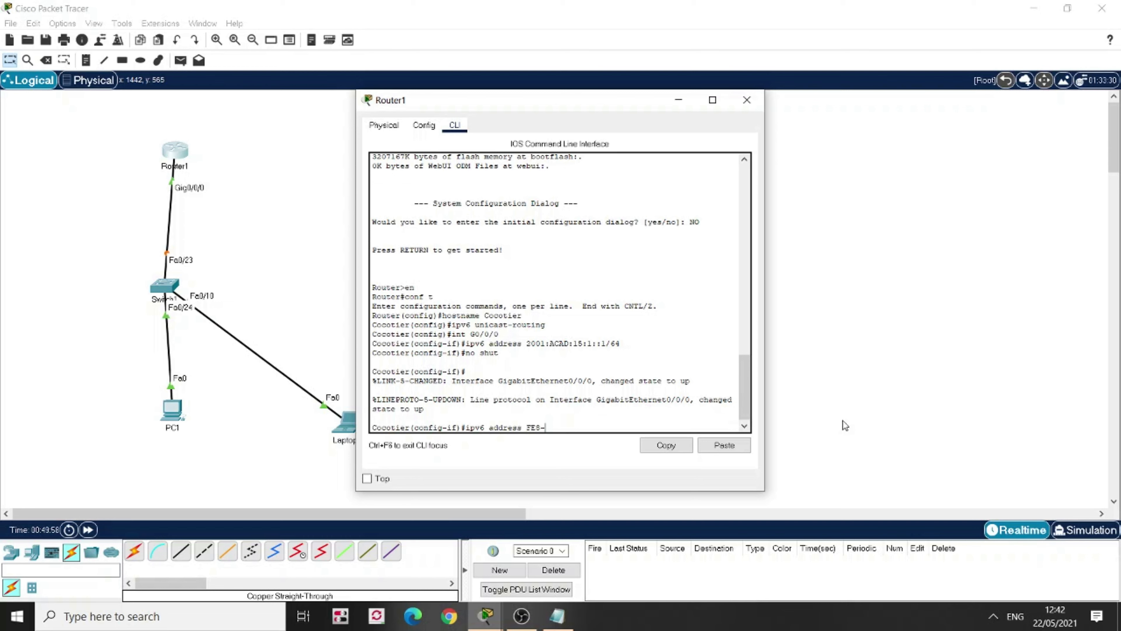
type("80:")
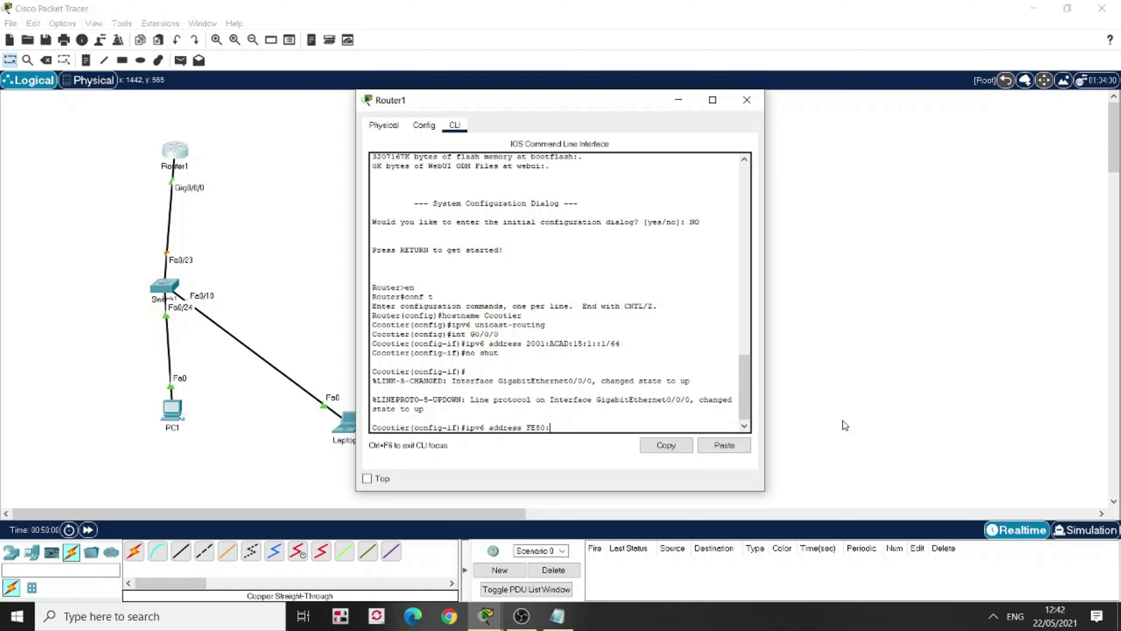
type(":1")
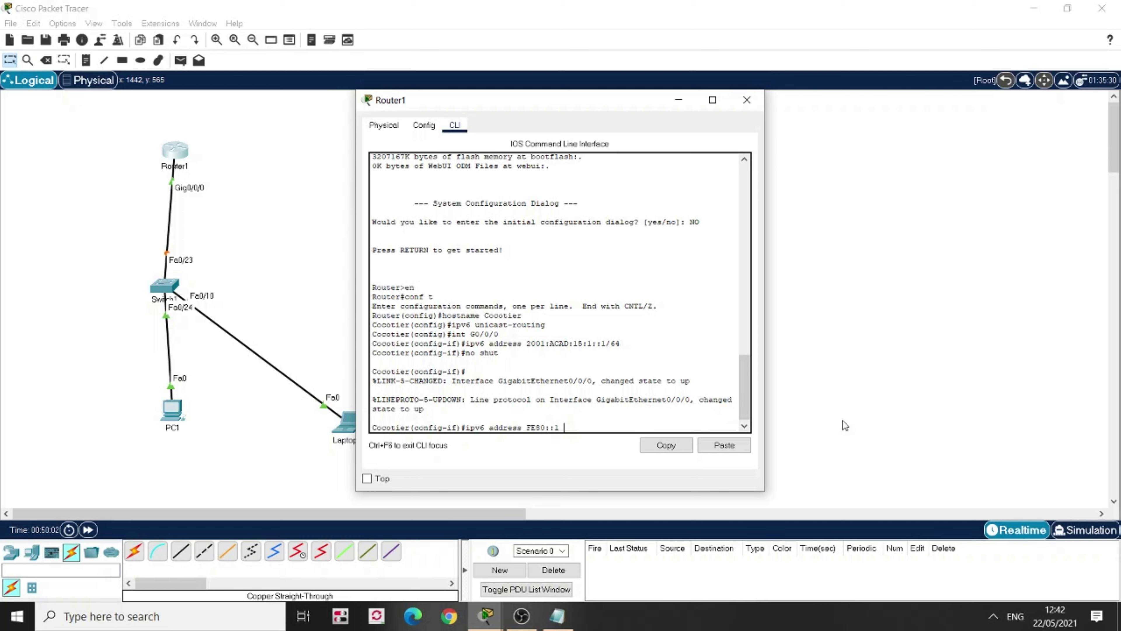
type("link-lo")
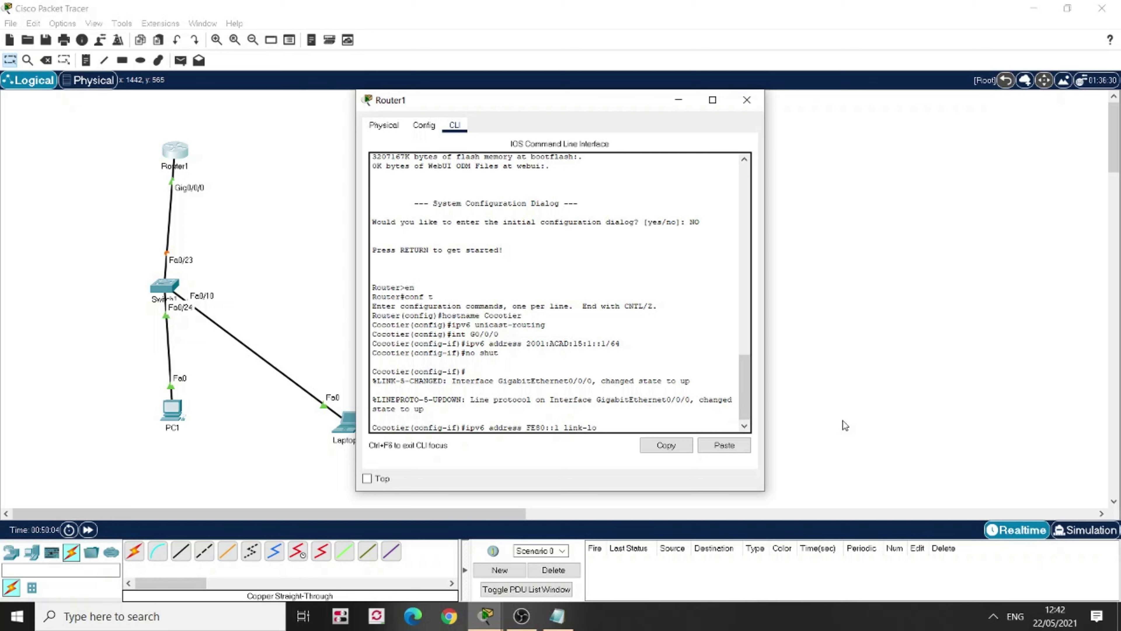
type("cal")
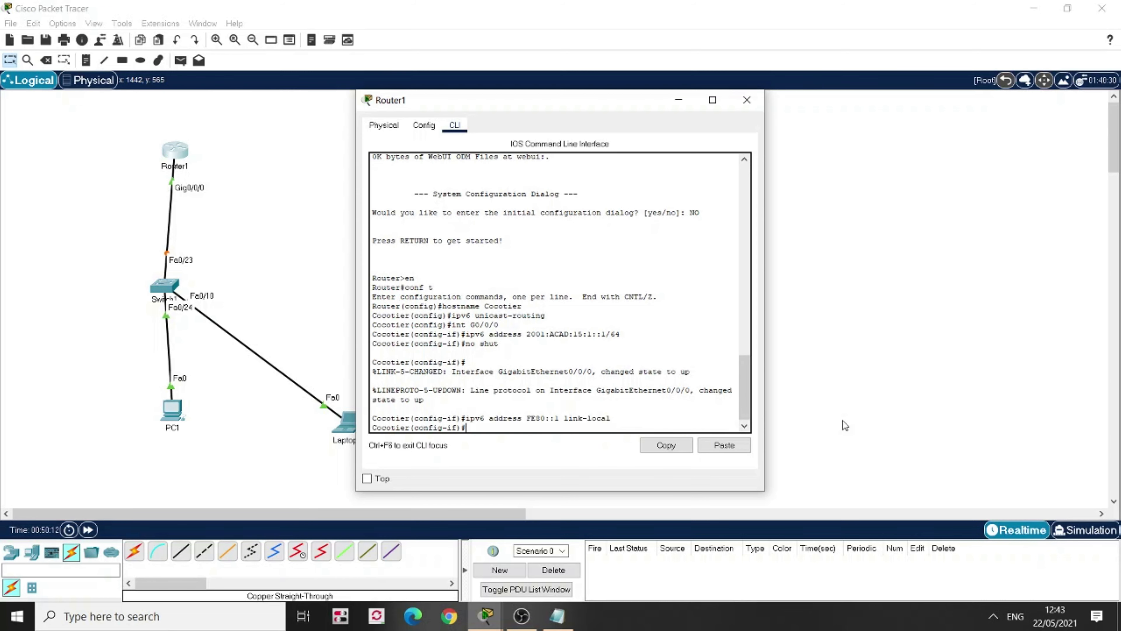
type("end")
type("wr mem")
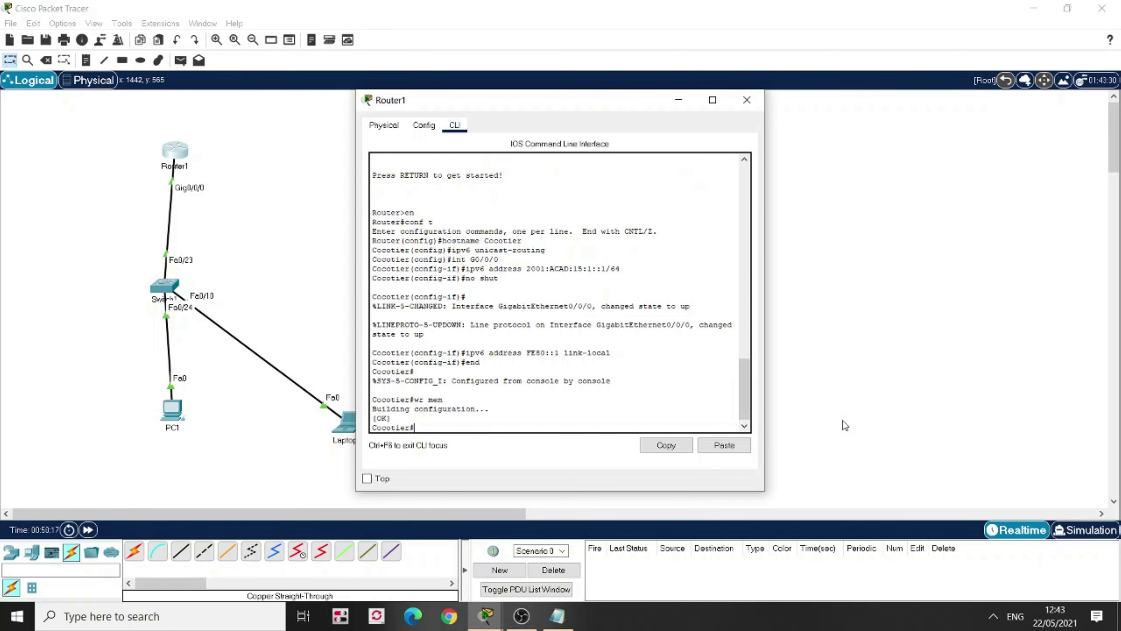
left_click(747, 99)
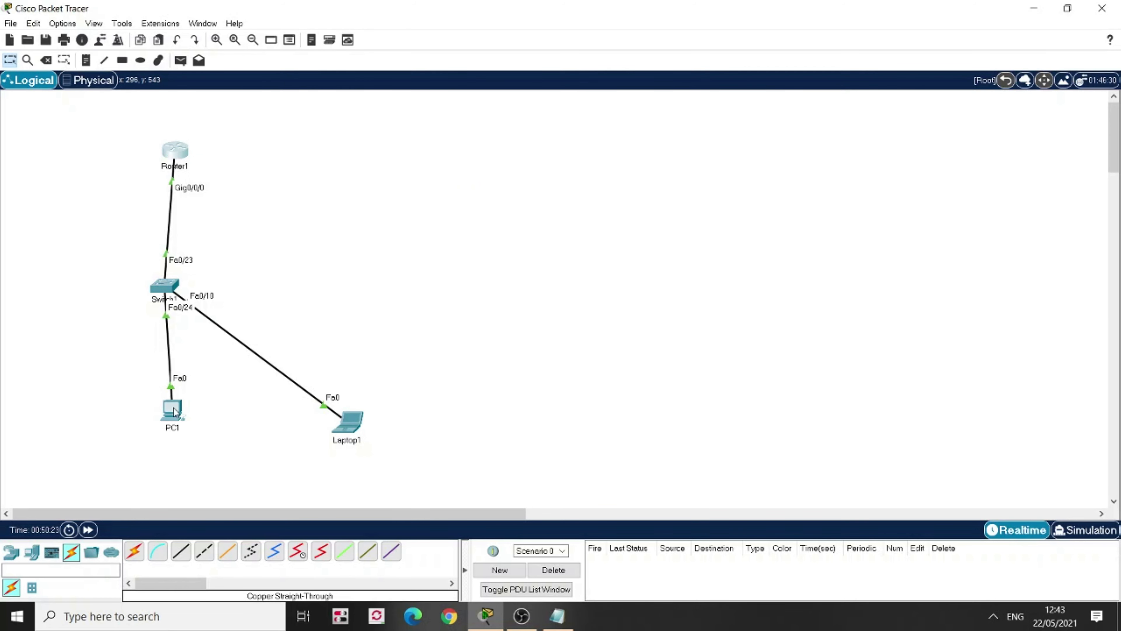
mouse_move(172, 411)
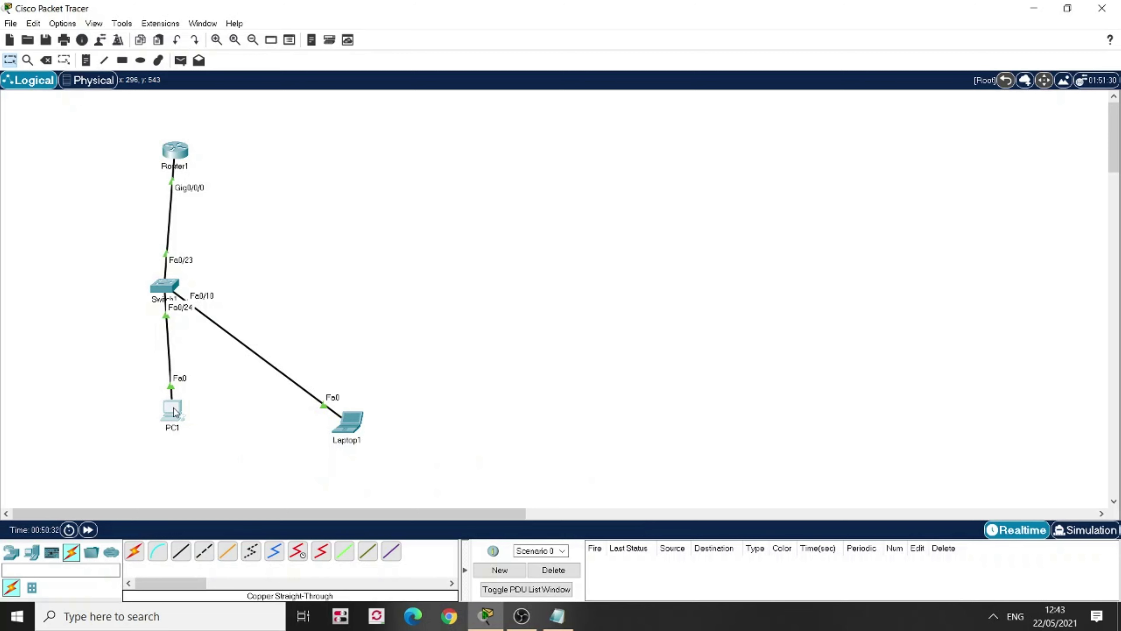
mouse_move(420, 196)
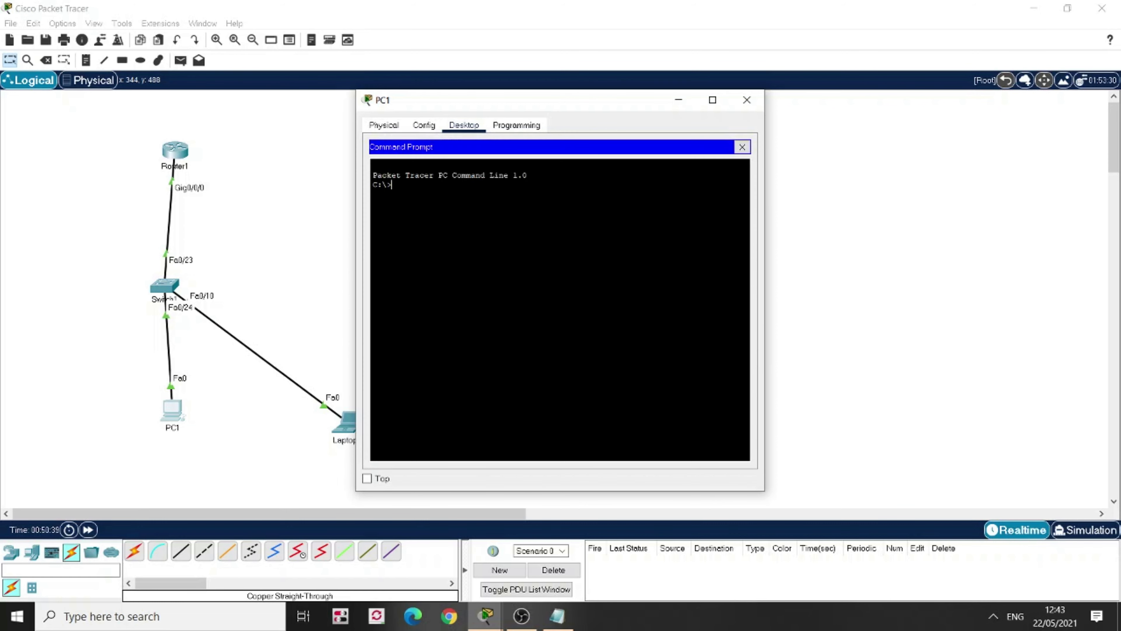
Run ping 2001:ACAD:15:1::1 from PC1's command prompt to test the router gateway
type("p1")
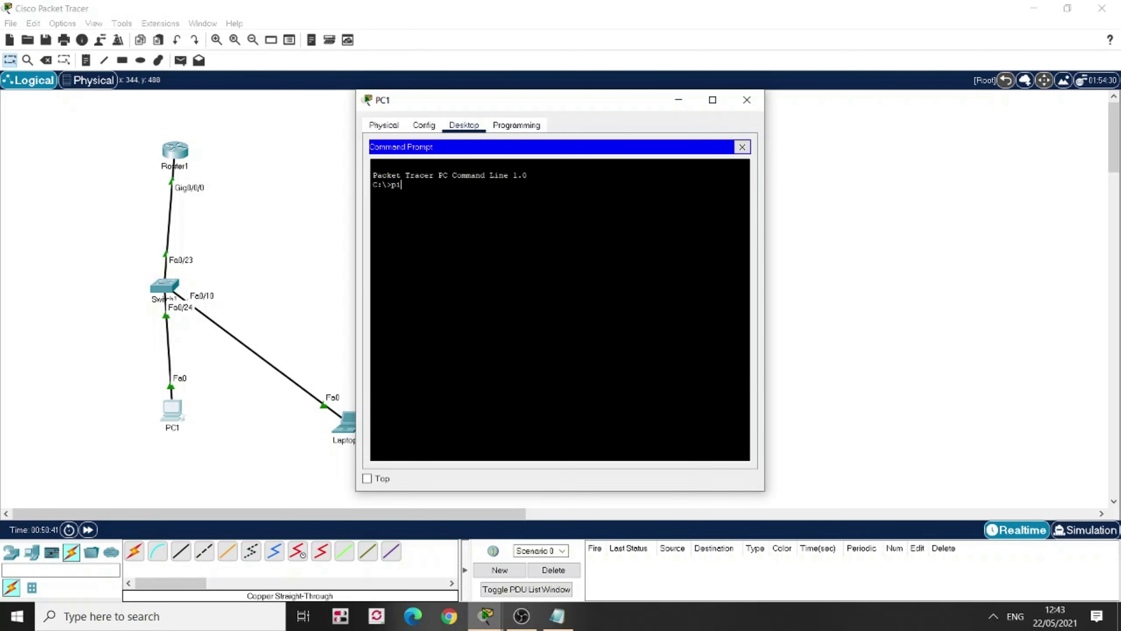
type("ing 20")
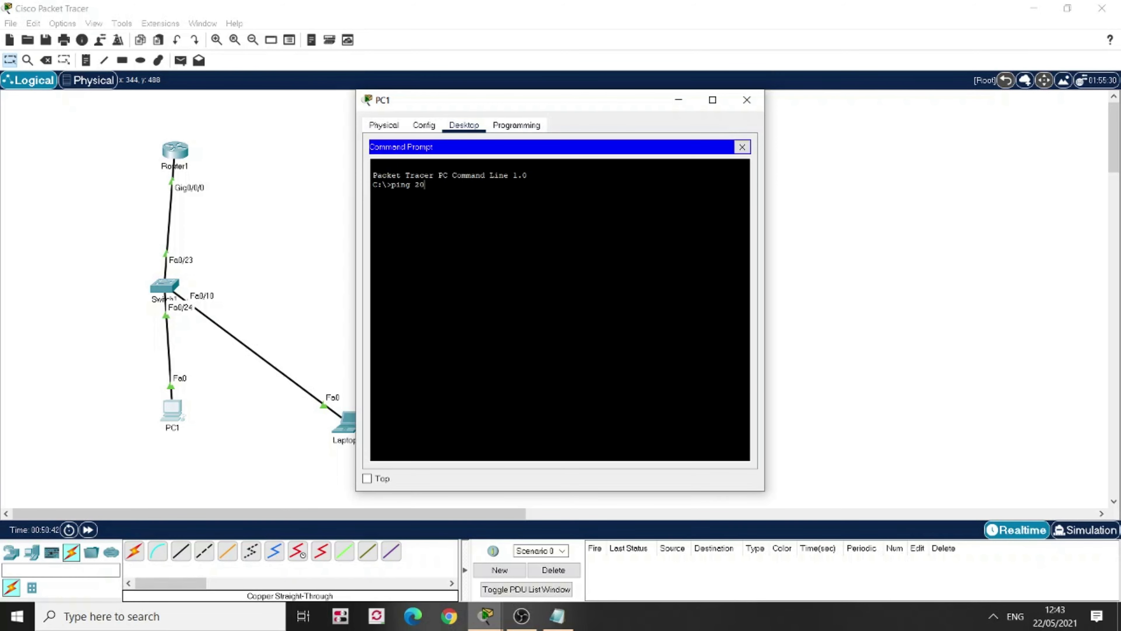
type("01")
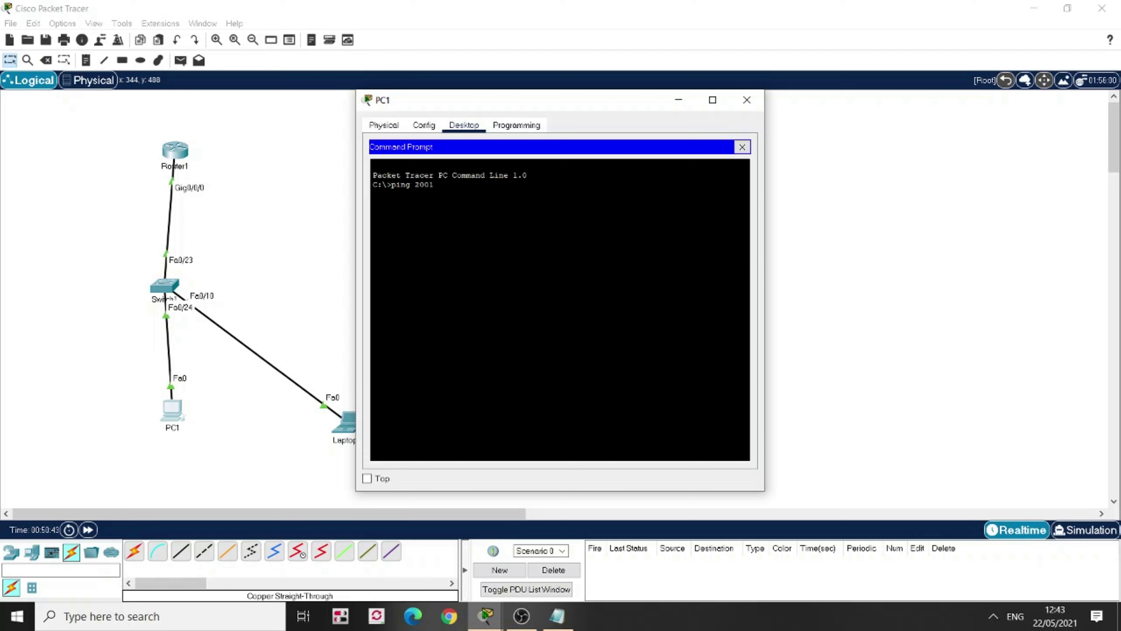
type(":a")
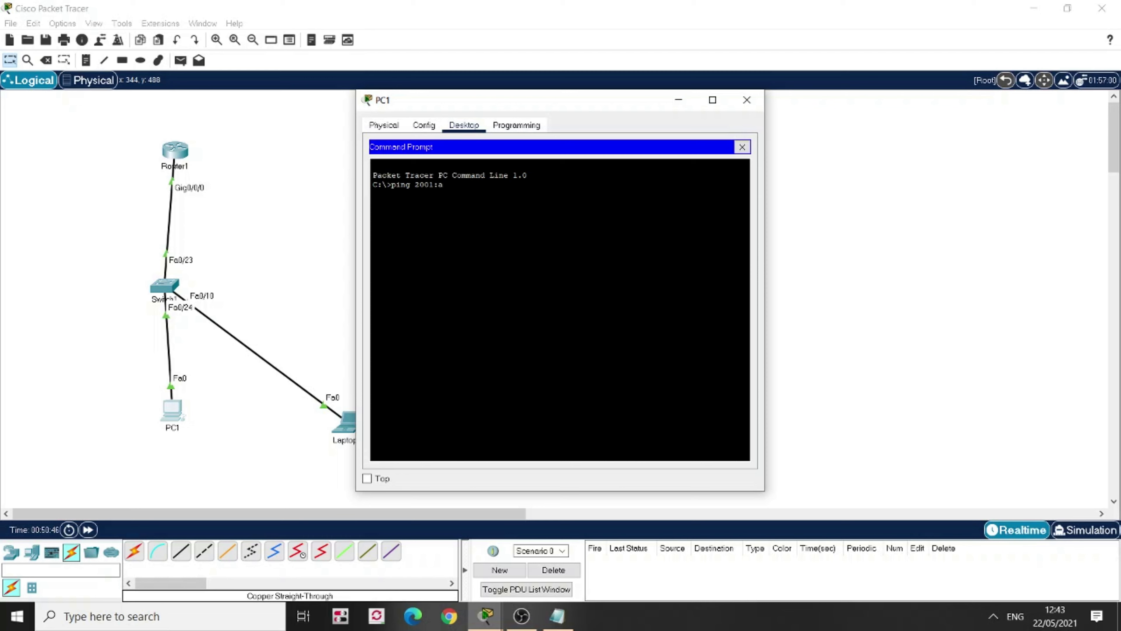
type("CAD")
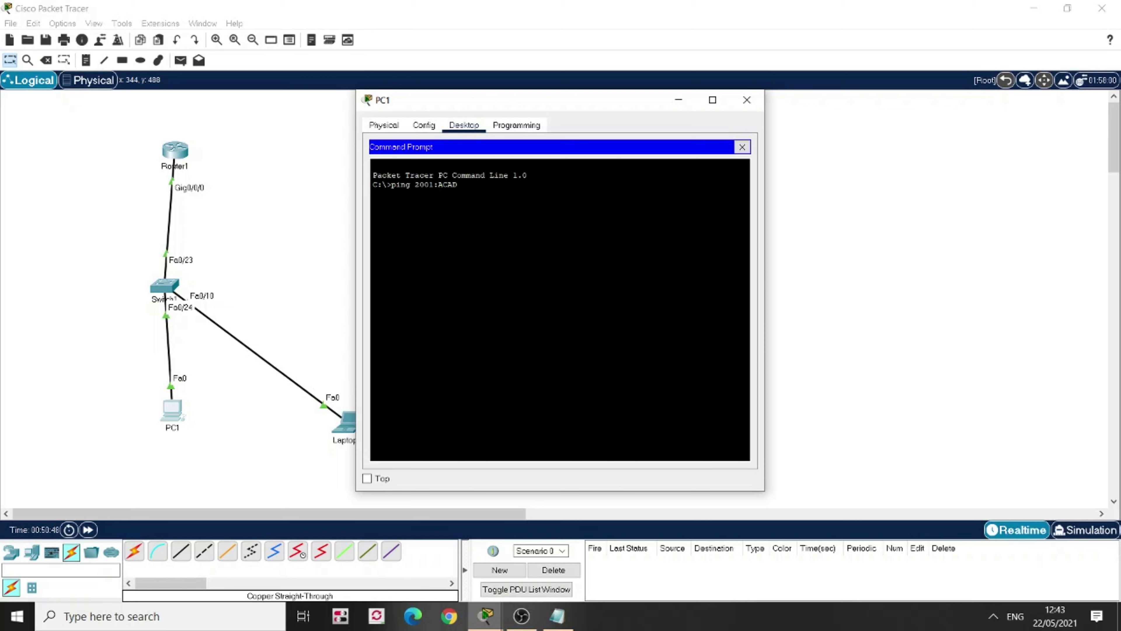
type(":")
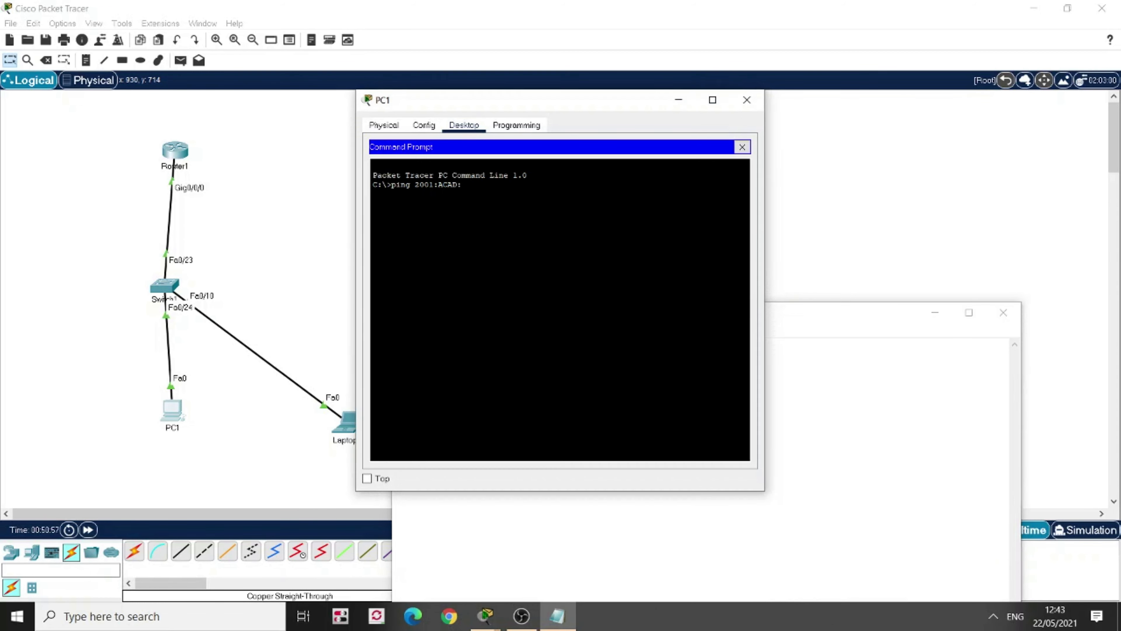
type("15")
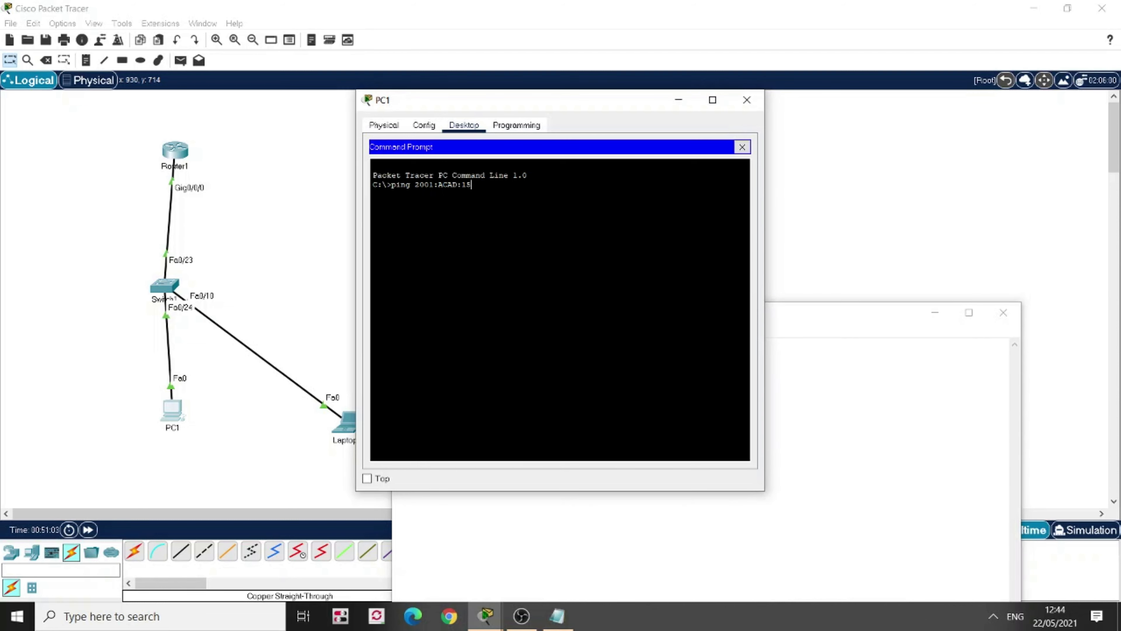
type(":1")
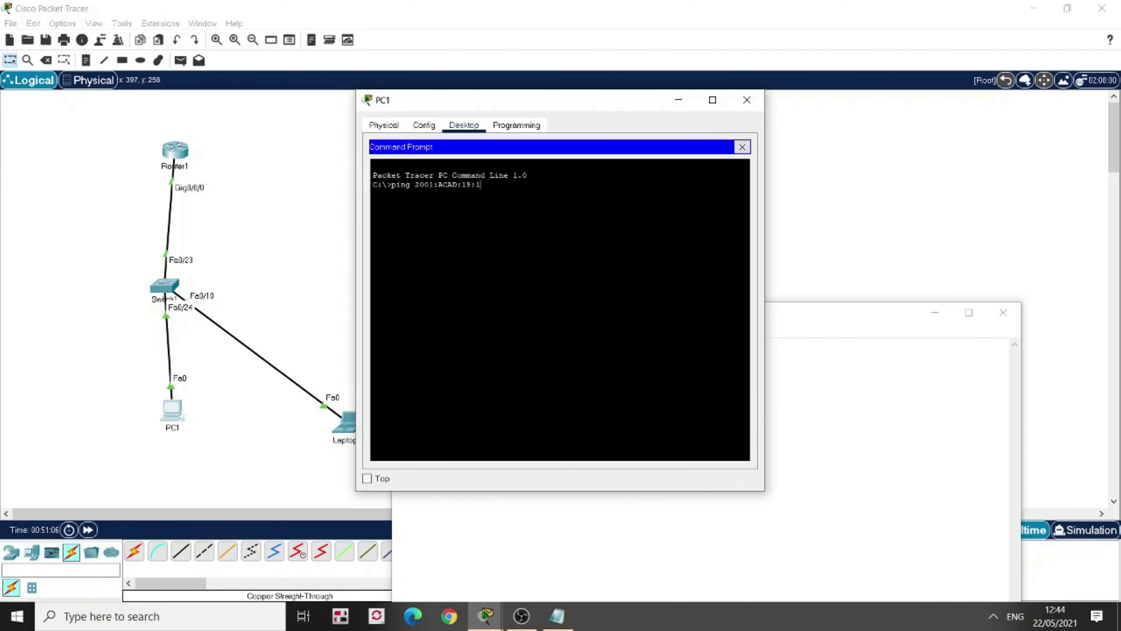
type("::1")
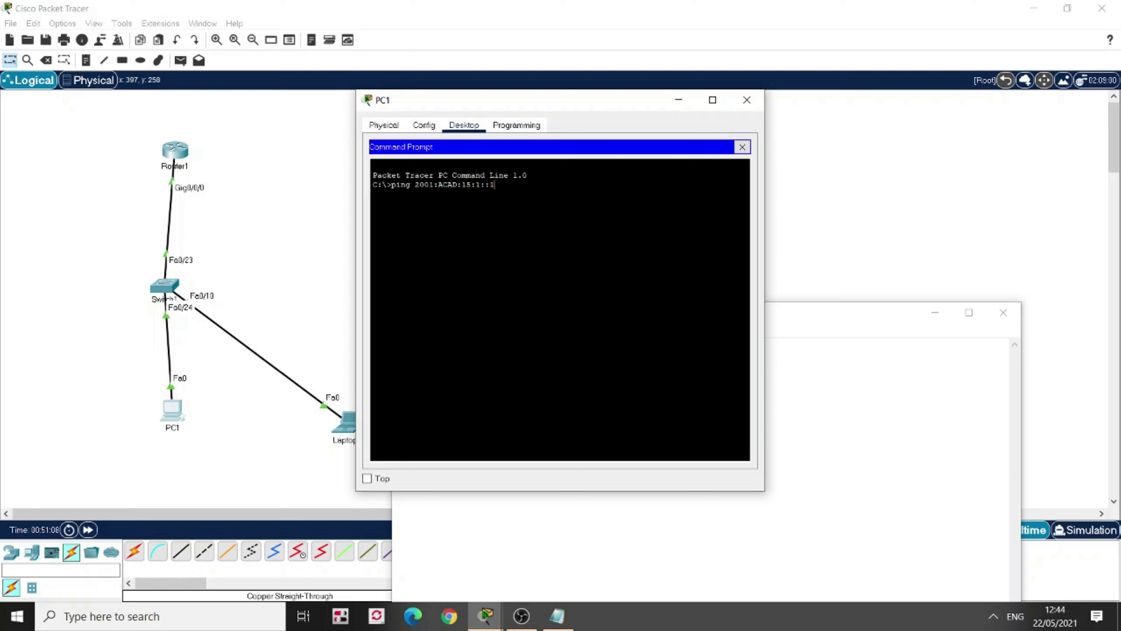
key("enter")
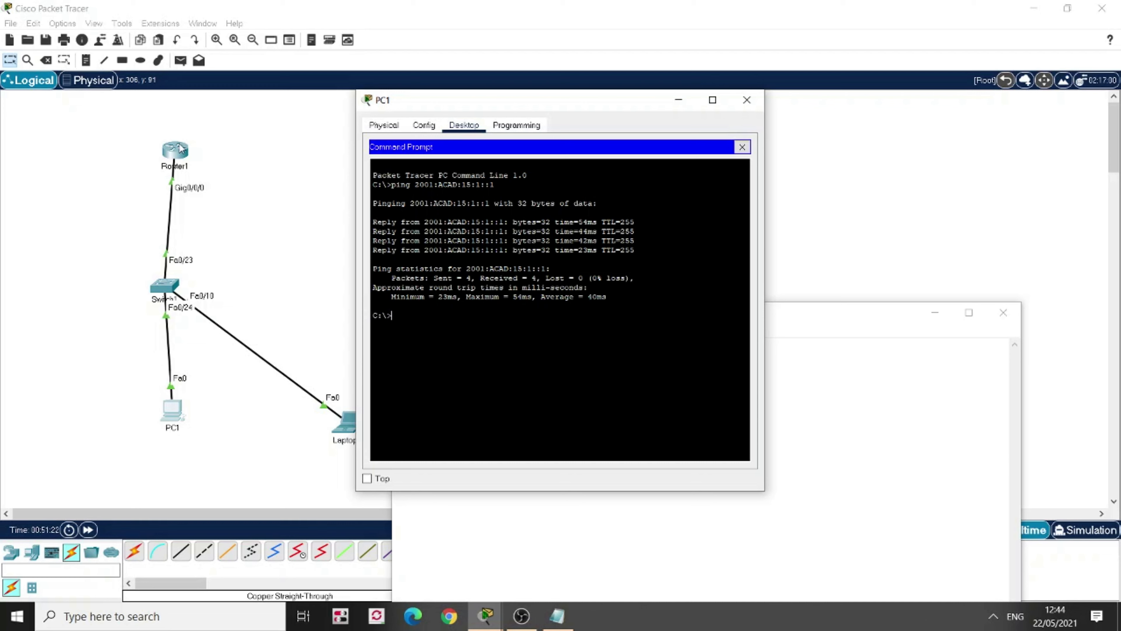
mouse_move(207, 174)
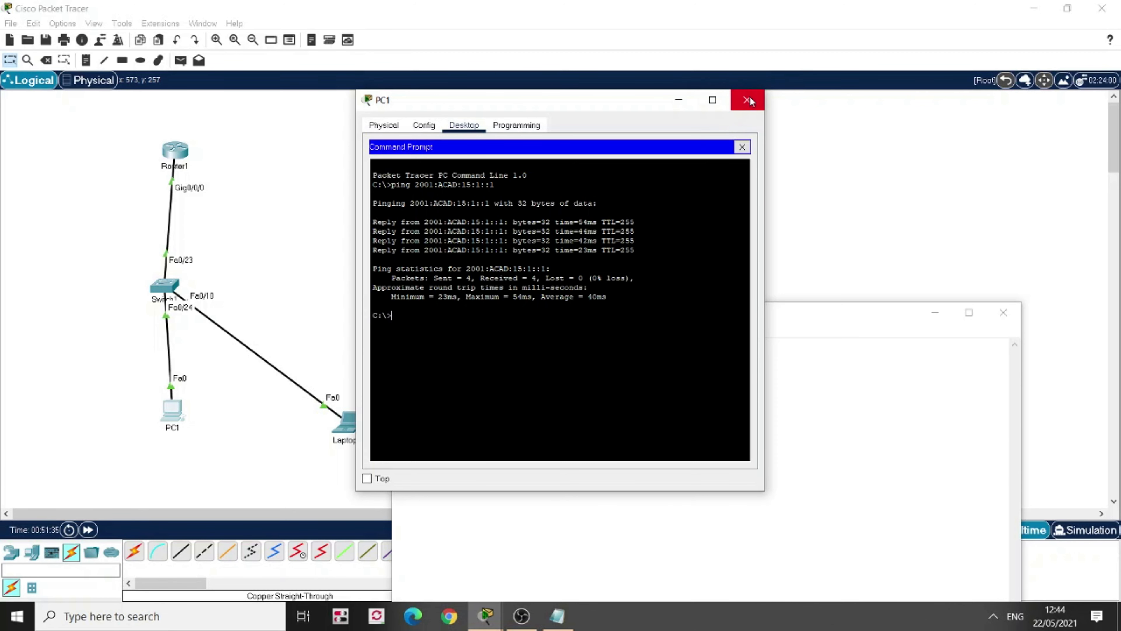
Close PC1's window and discard the unsaved Notepad scratch note
left_click(748, 100)
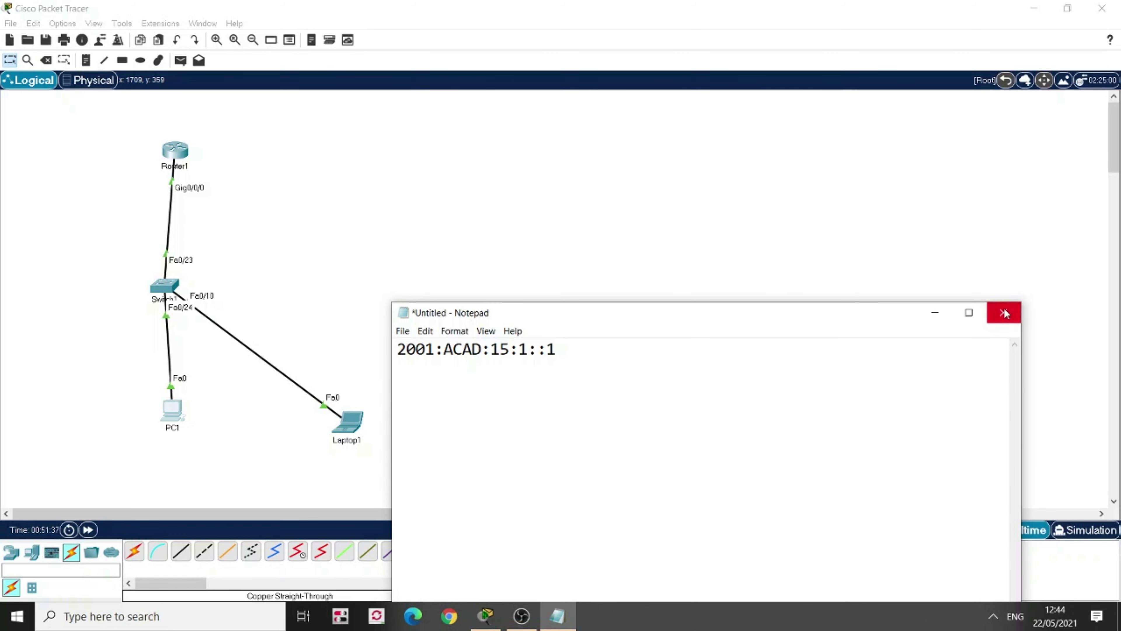
left_click(1004, 313)
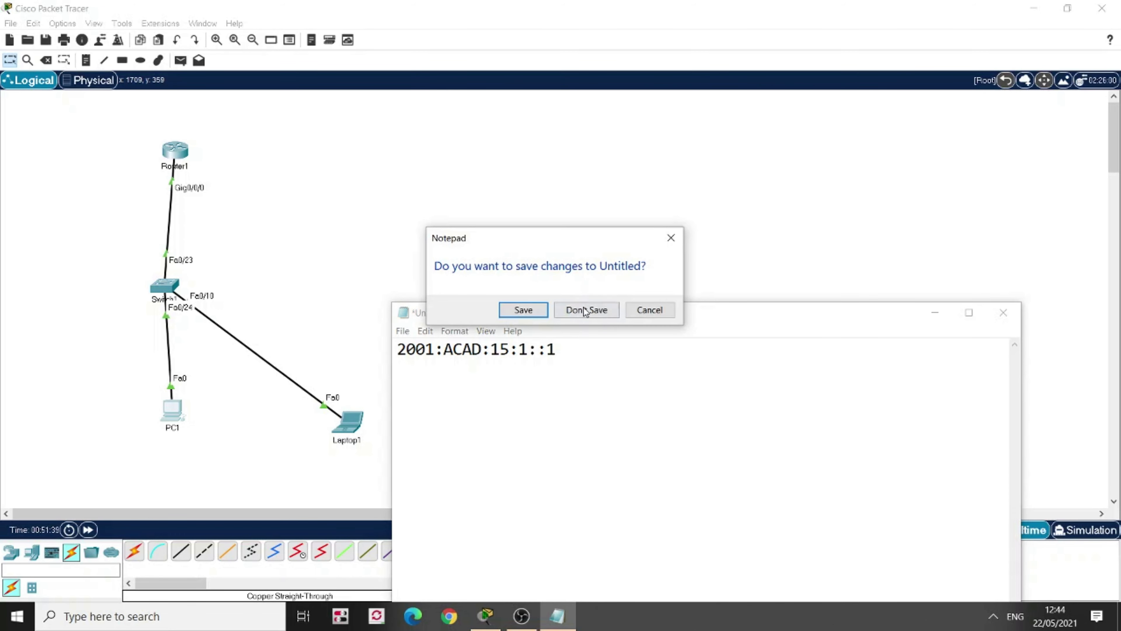
left_click(586, 309)
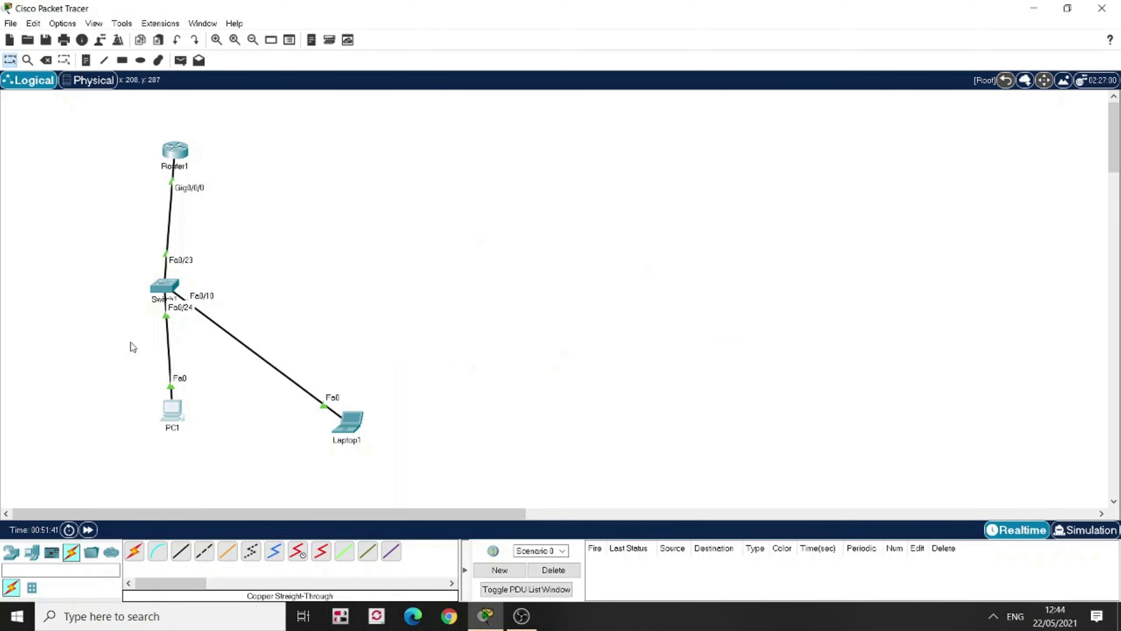
mouse_move(192, 149)
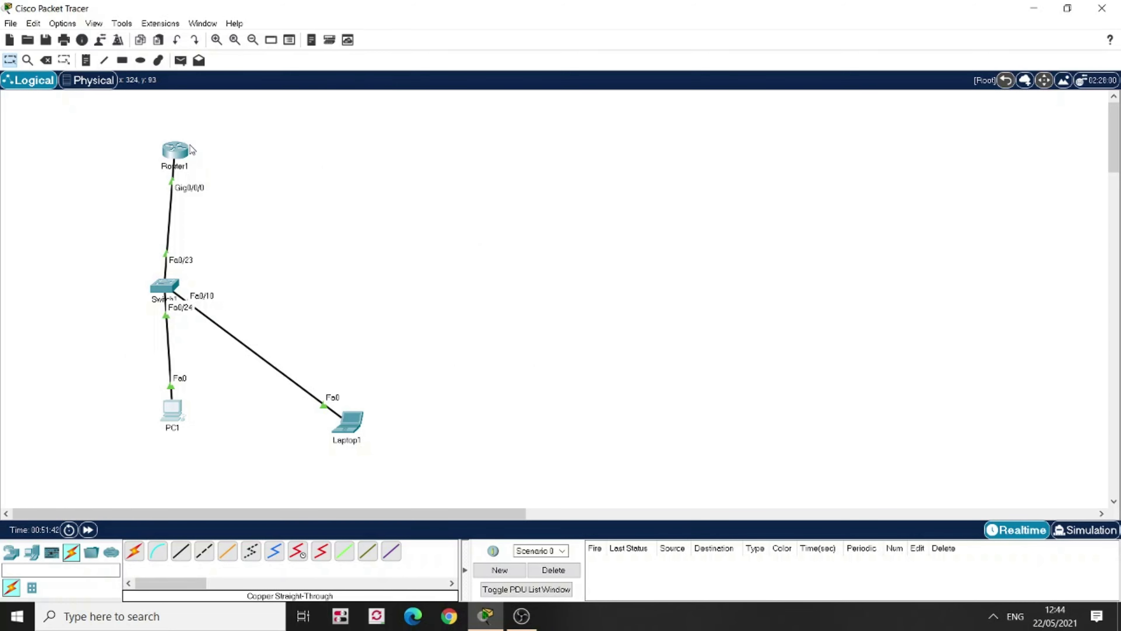
mouse_move(175, 150)
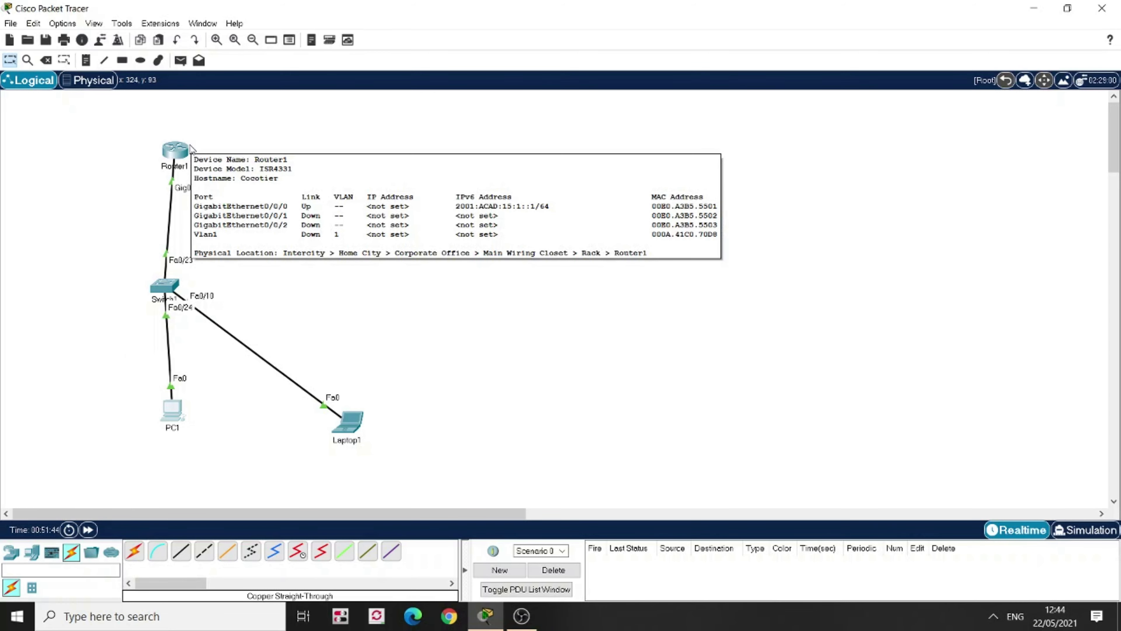
mouse_move(194, 184)
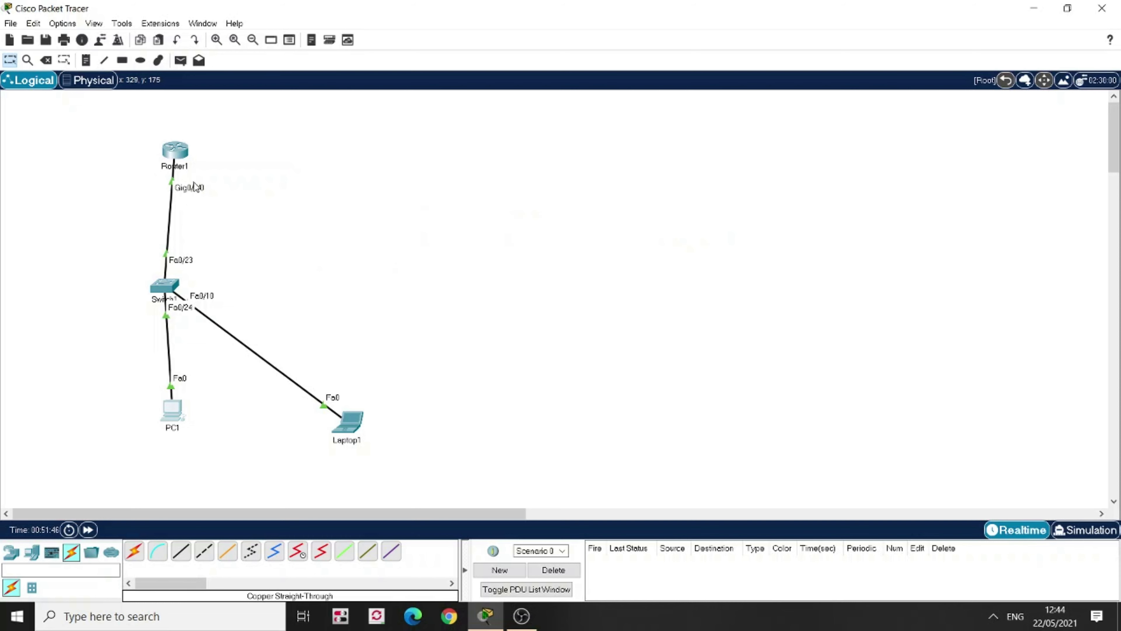
mouse_move(181, 415)
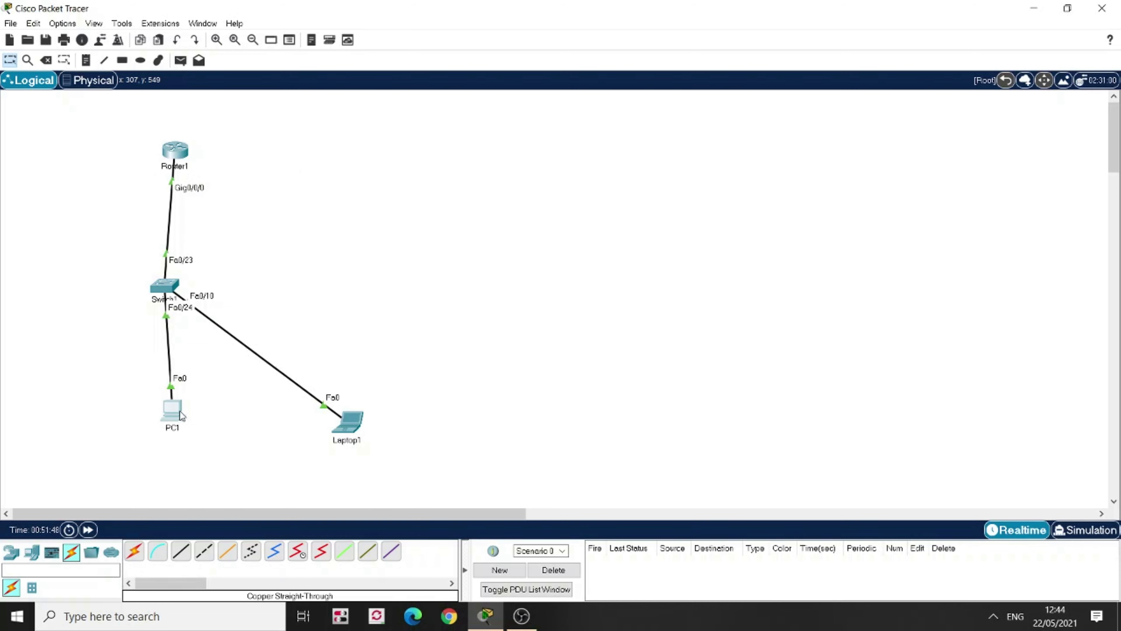
mouse_move(171, 412)
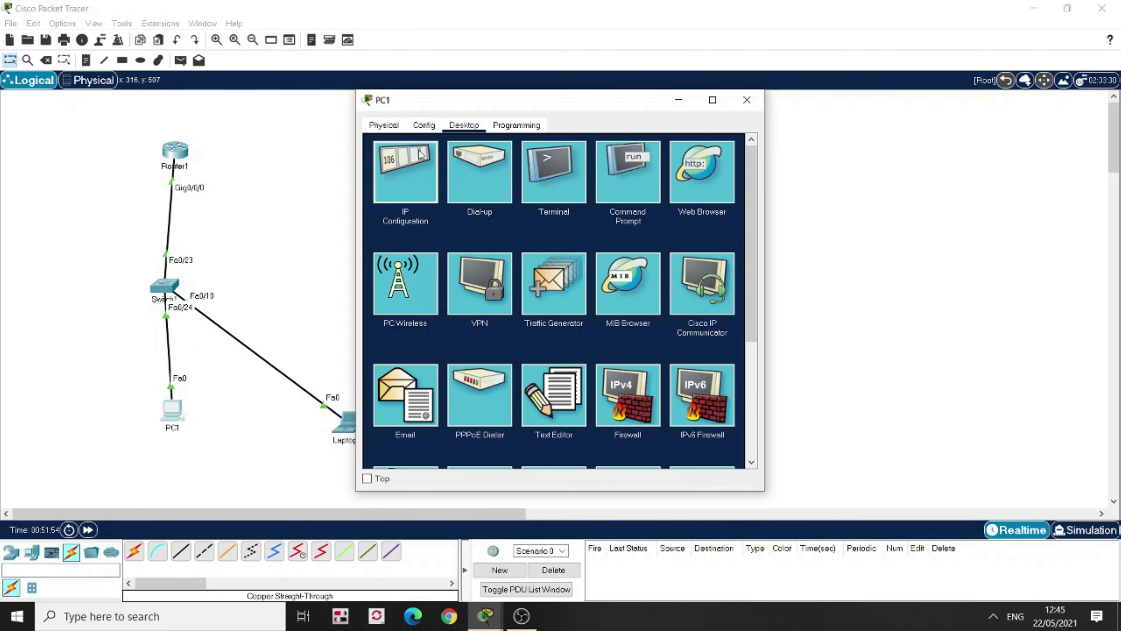
Review PC1's IPv6 address, link-local and gateway 2001:ACAD:15:1::1, then close PC1
left_click(404, 170)
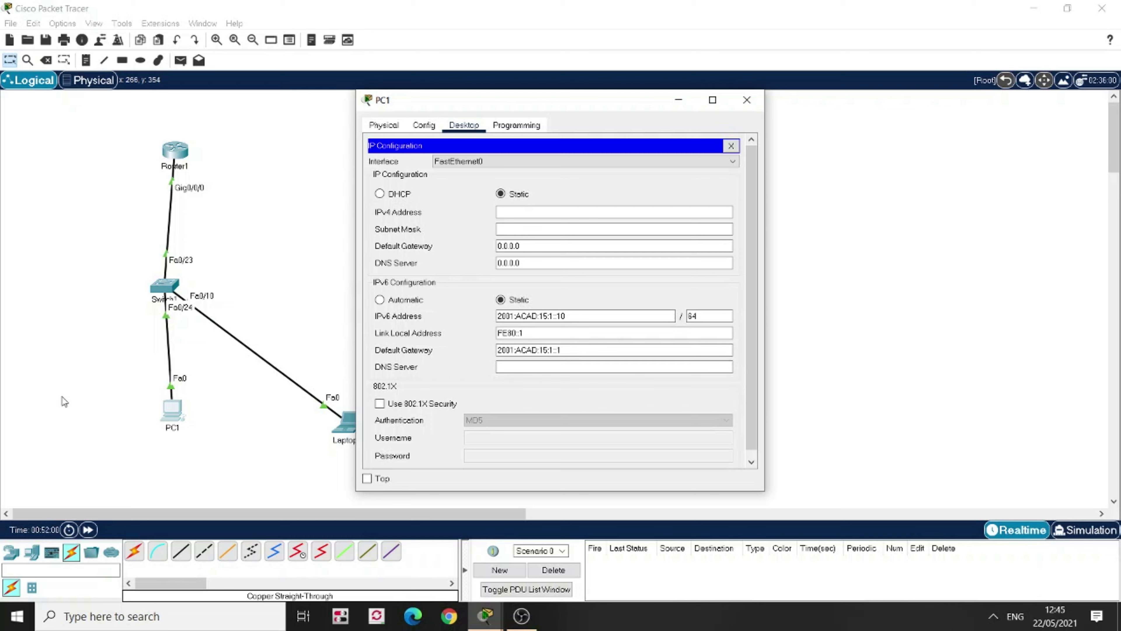
mouse_move(63, 378)
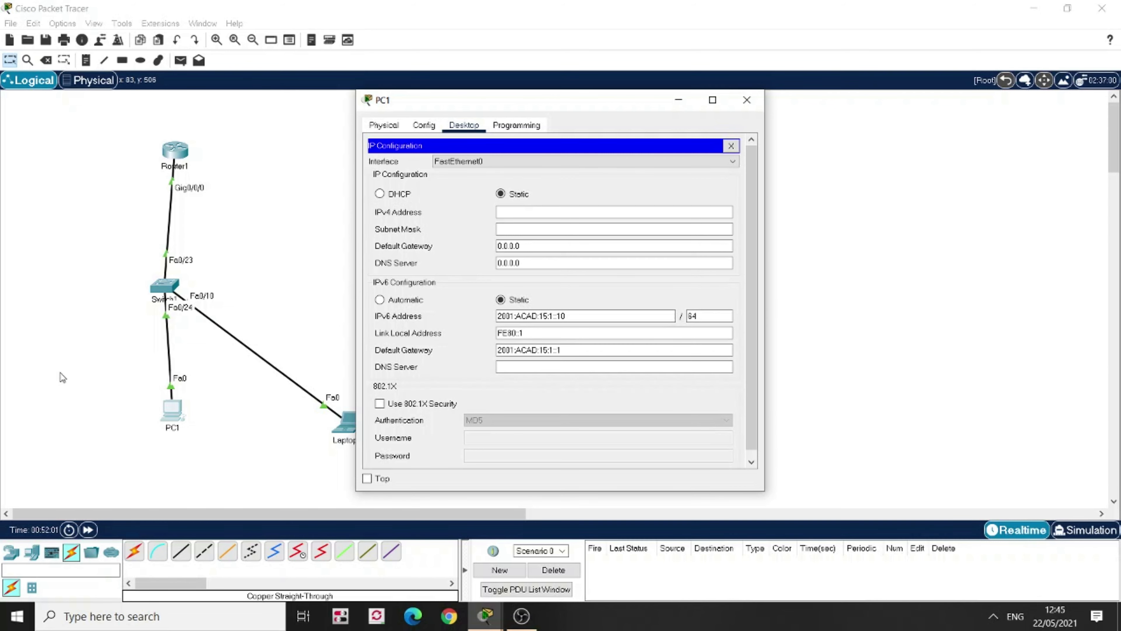
left_click(612, 366)
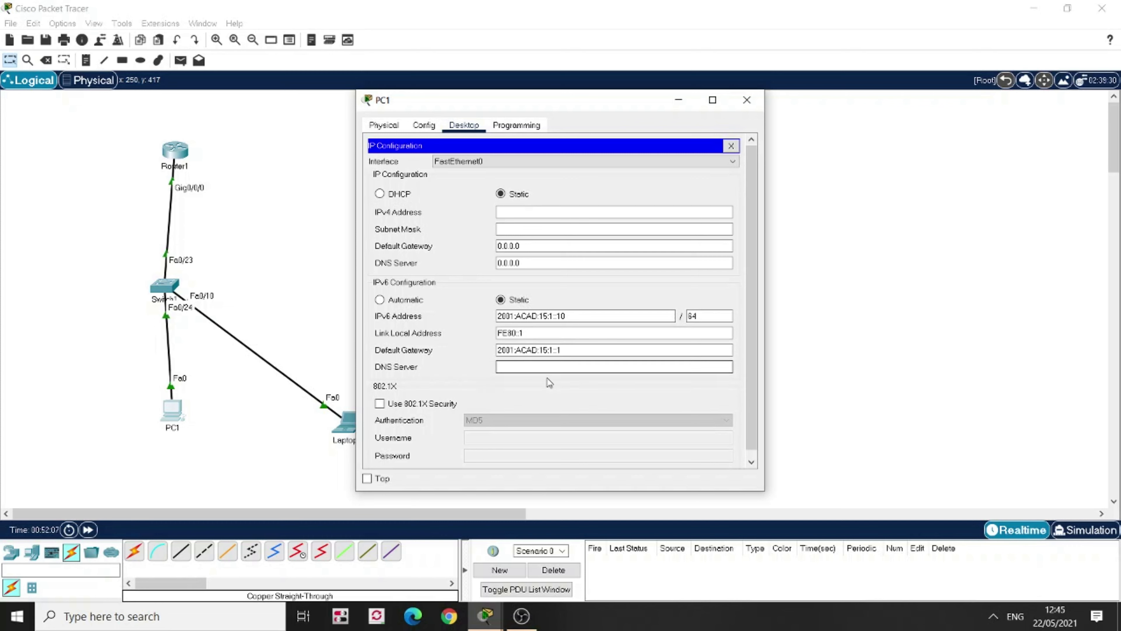
left_click(612, 366)
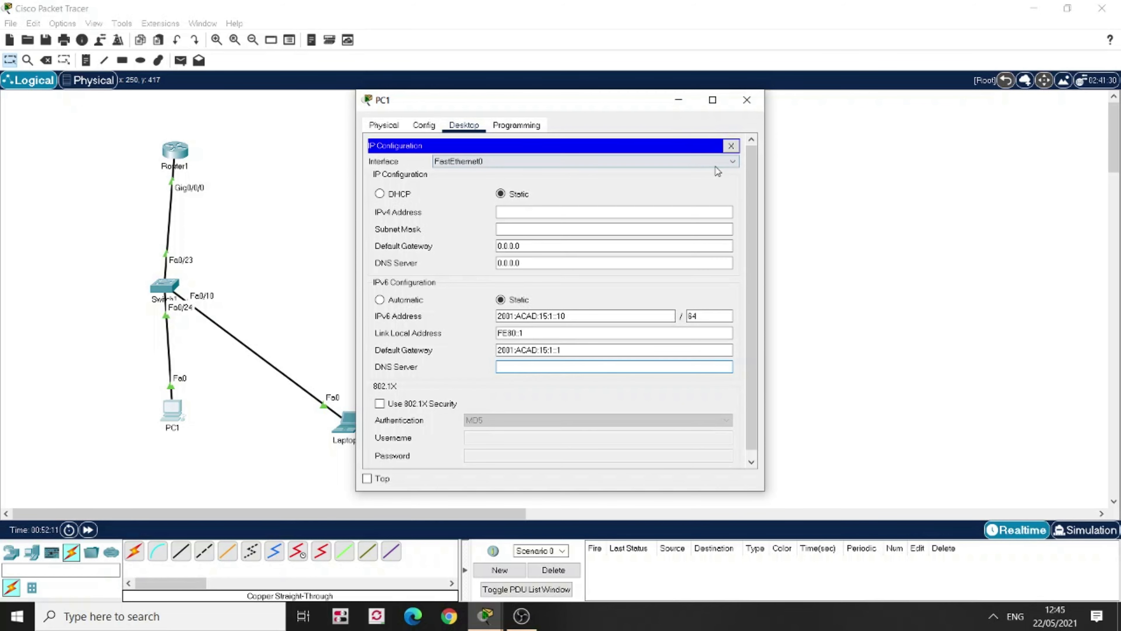
left_click(730, 146)
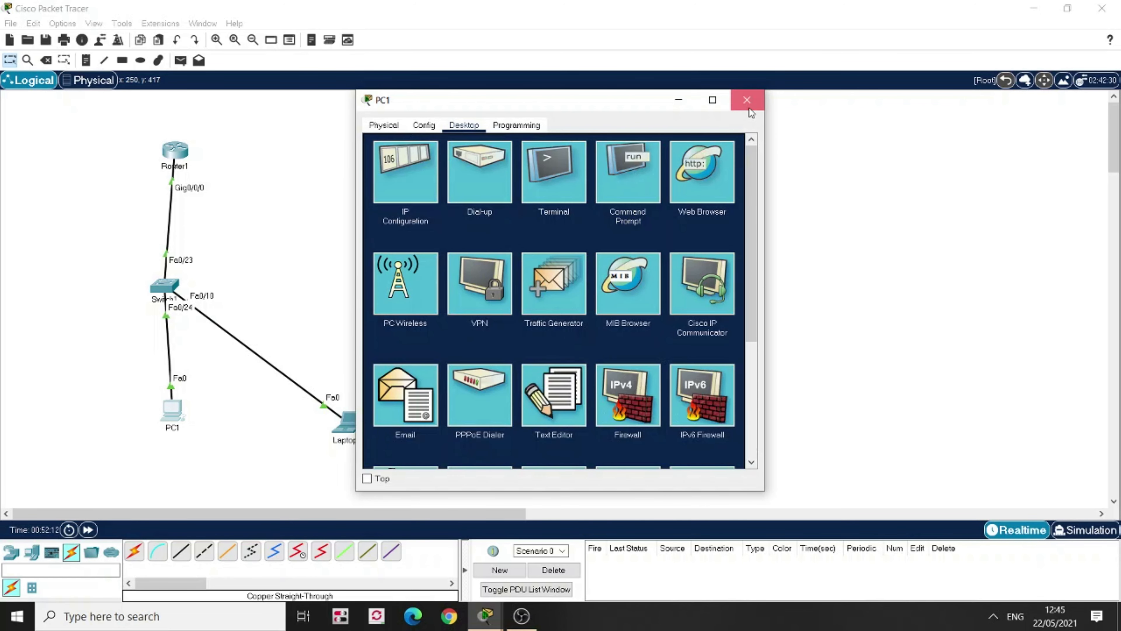
left_click(746, 100)
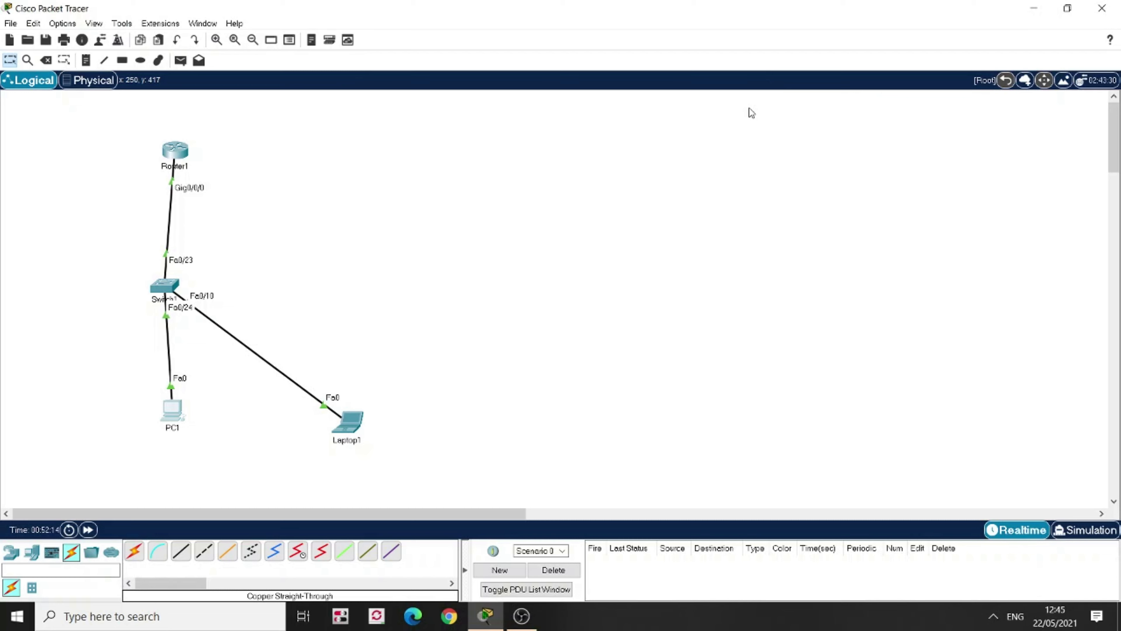